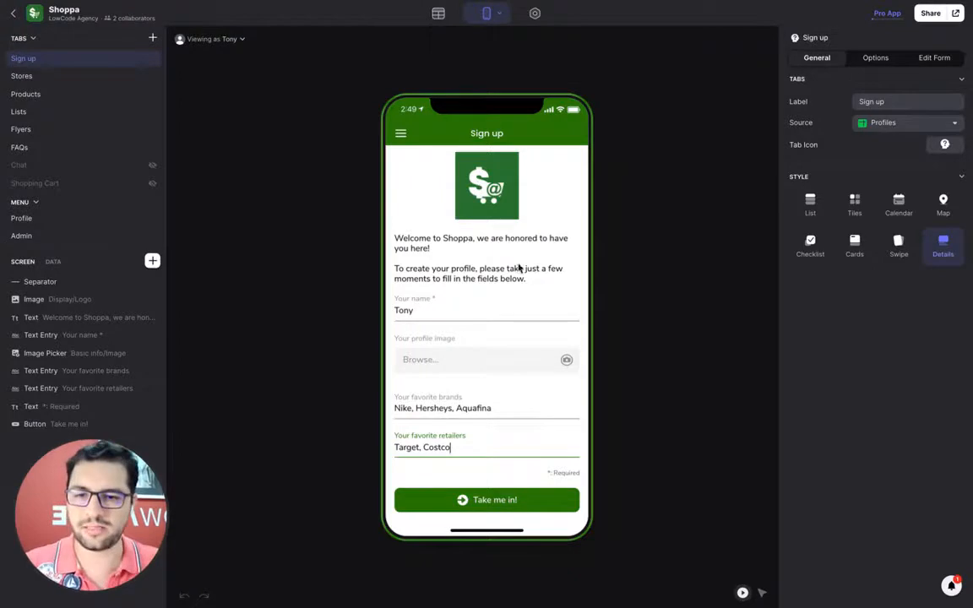
mouse_move(477, 315)
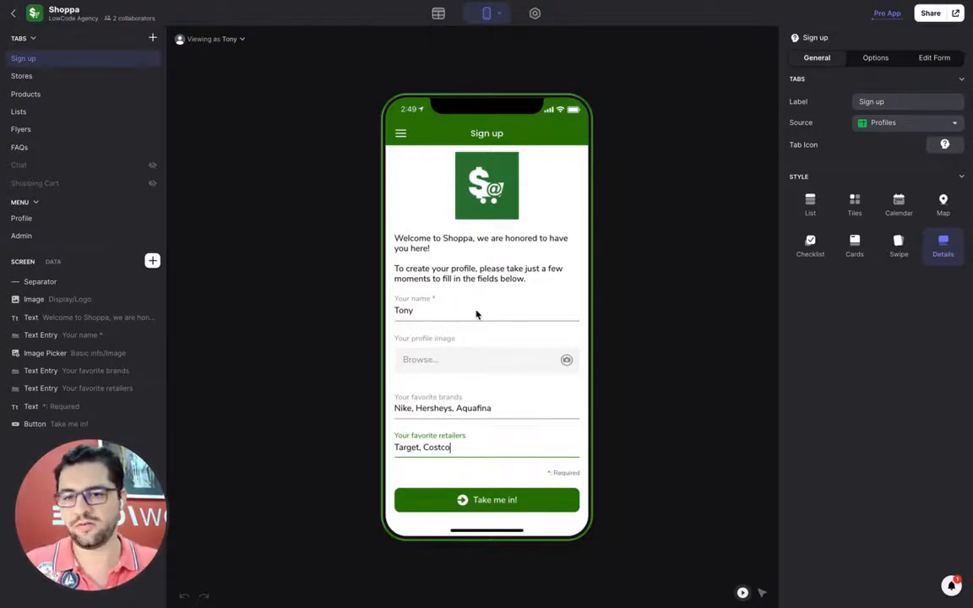
mouse_move(477, 378)
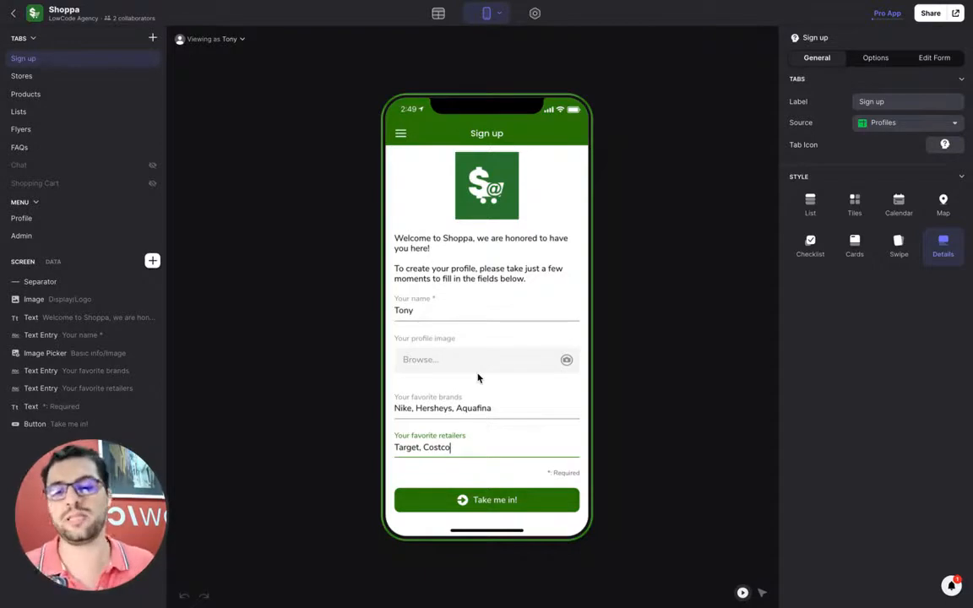
mouse_move(459, 373)
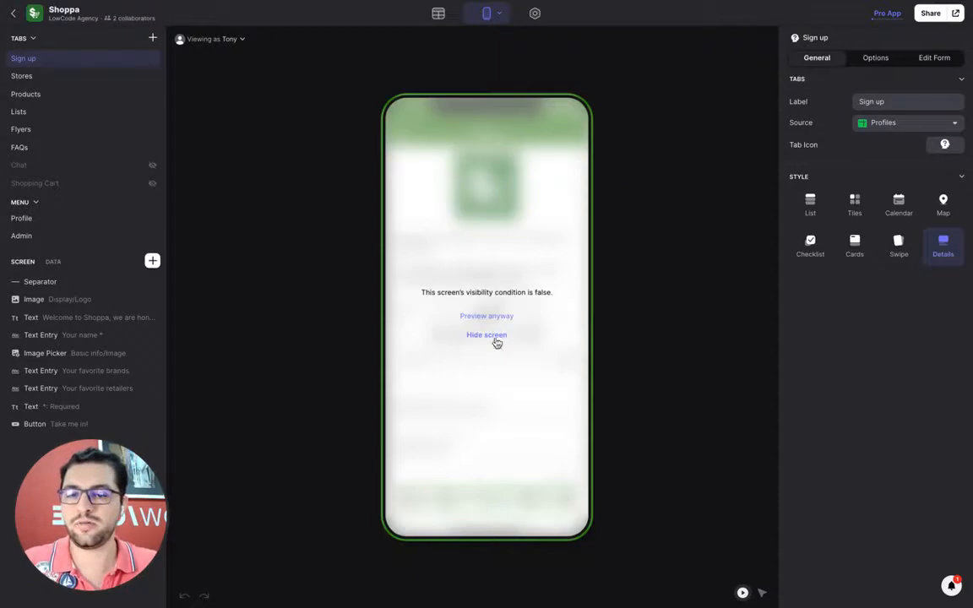
Hide the sign-up screen, view the Stores map, and scroll the Products catalogue cards
click(21, 76)
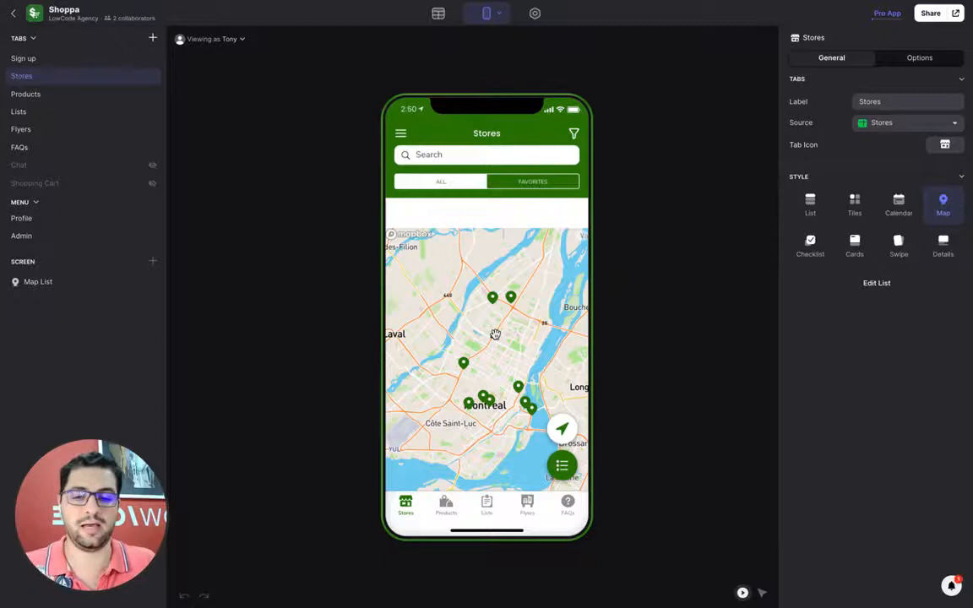
click(484, 395)
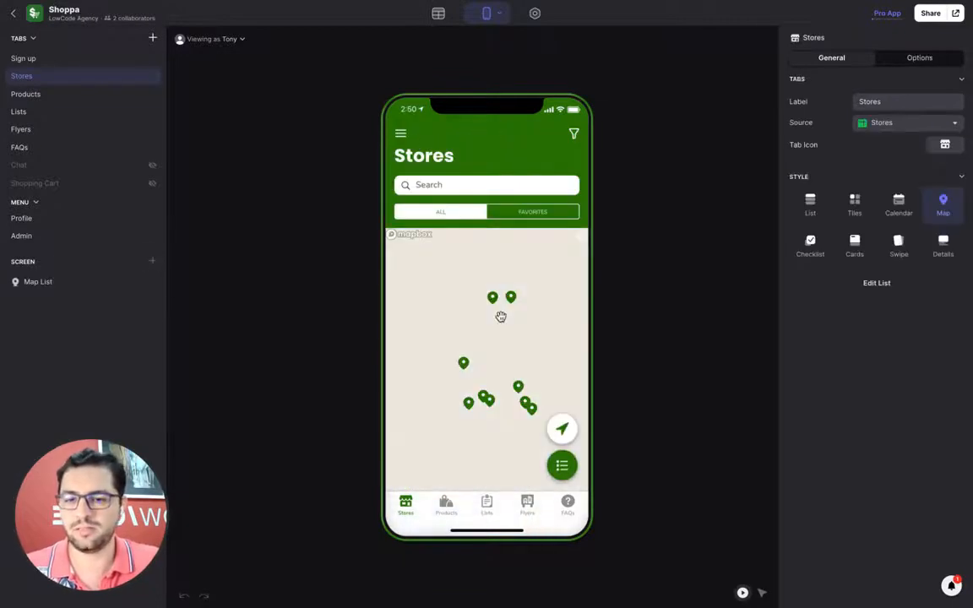
click(25, 94)
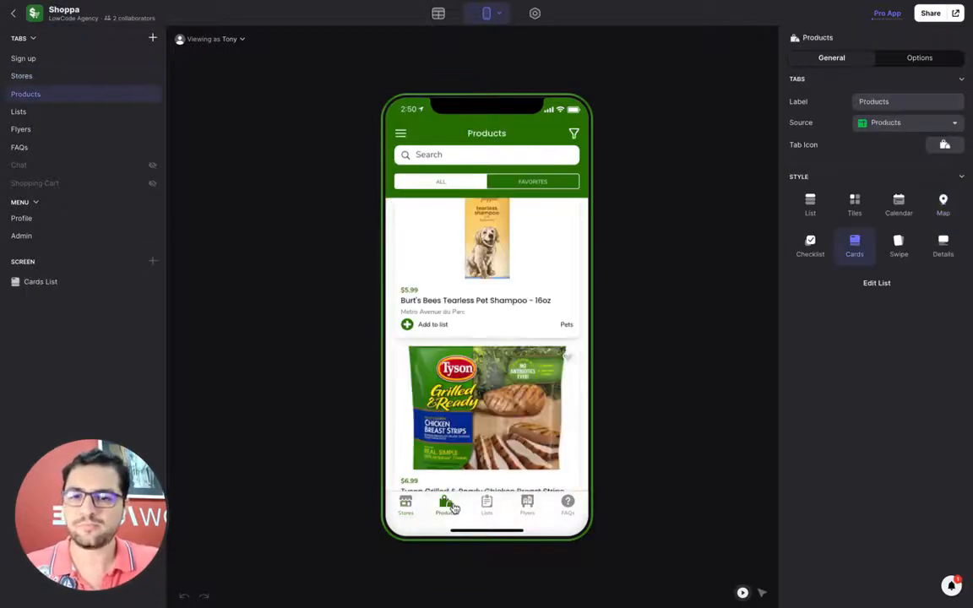
scroll(down, 3)
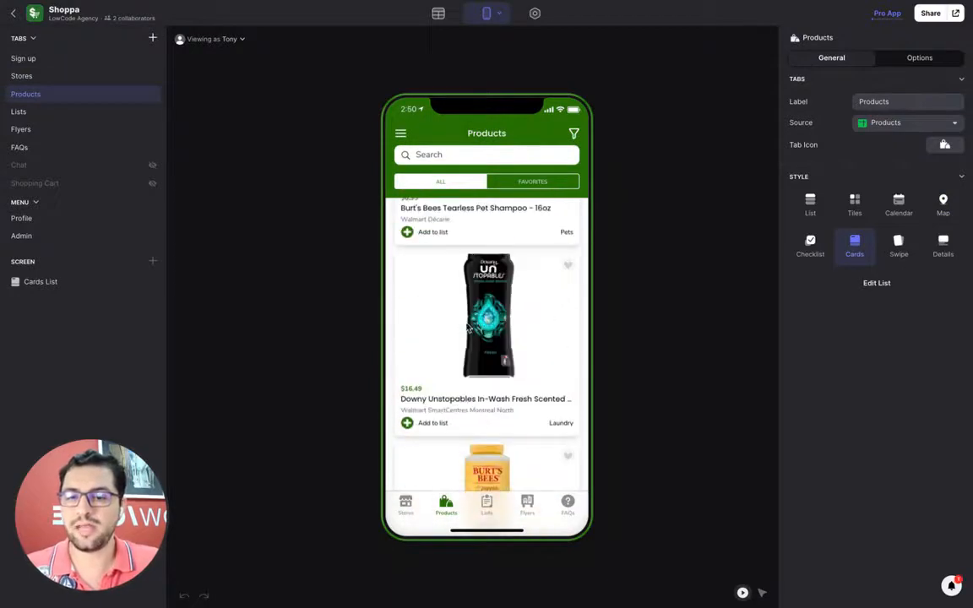
scroll(down, 3)
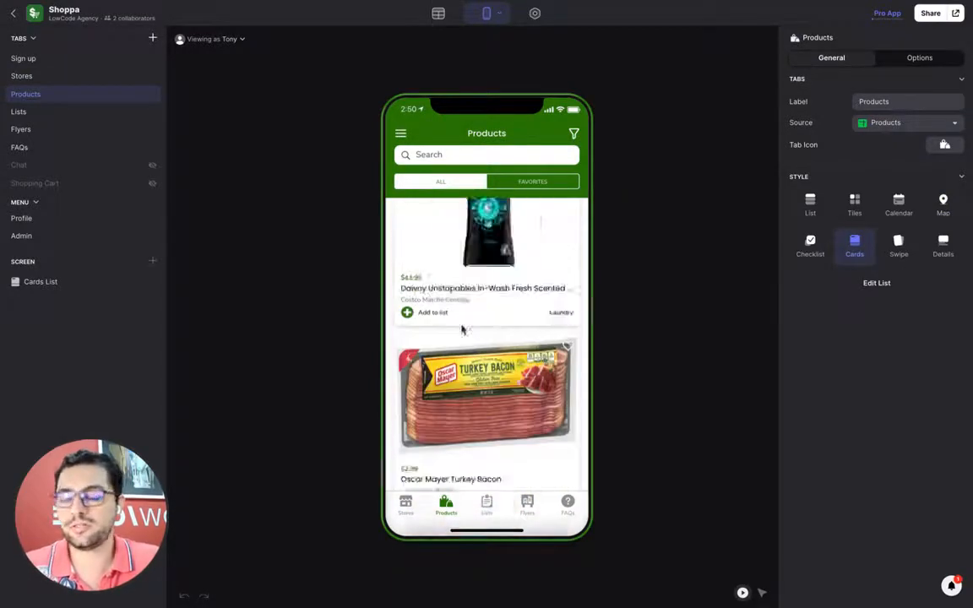
scroll(down, 3)
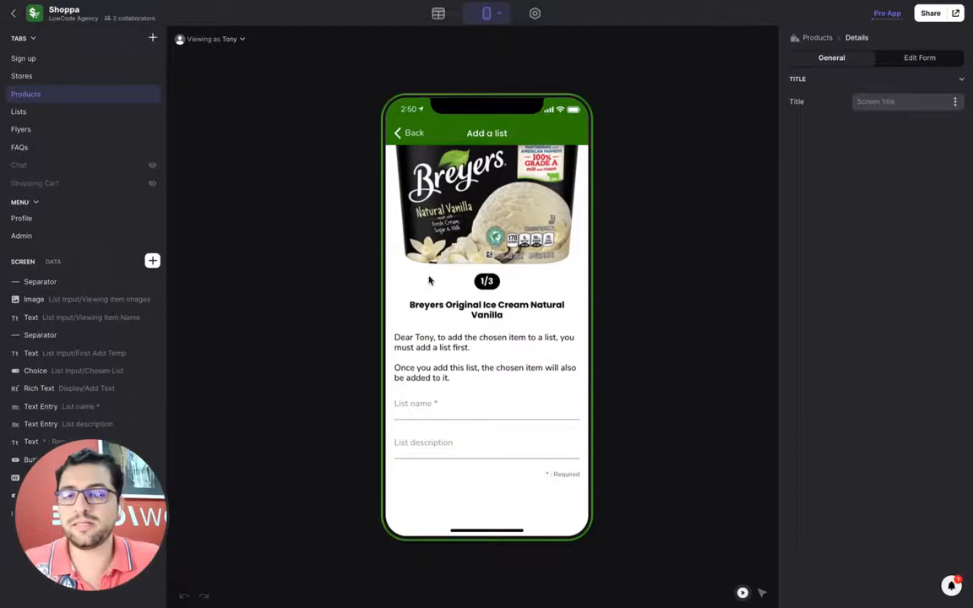
Add Breyers ice cream to a new 'Weekly Groceries' list with a lorem ipsum description
click(487, 410)
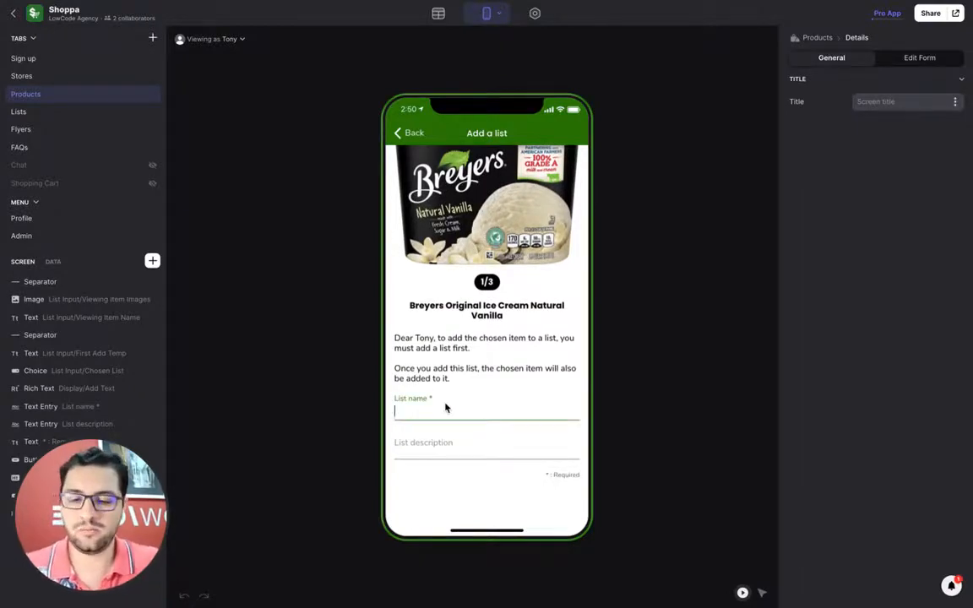
text(Weekly Groceries)
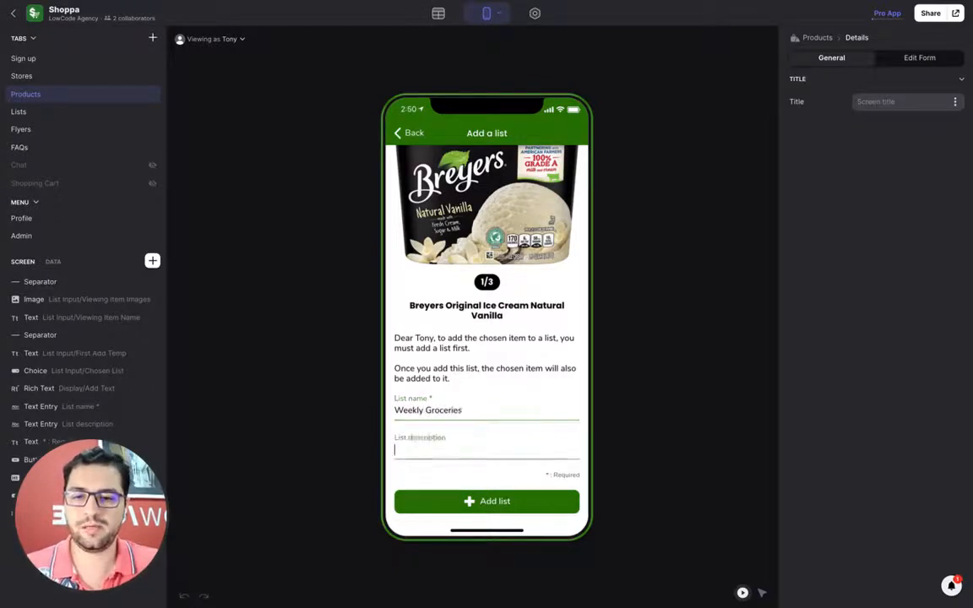
text(lorem/)
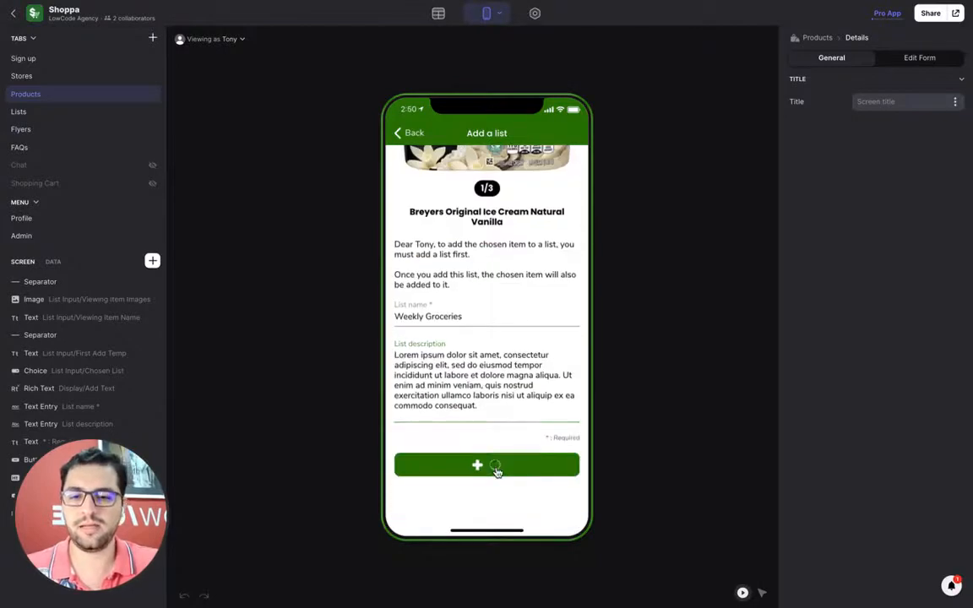
click(487, 464)
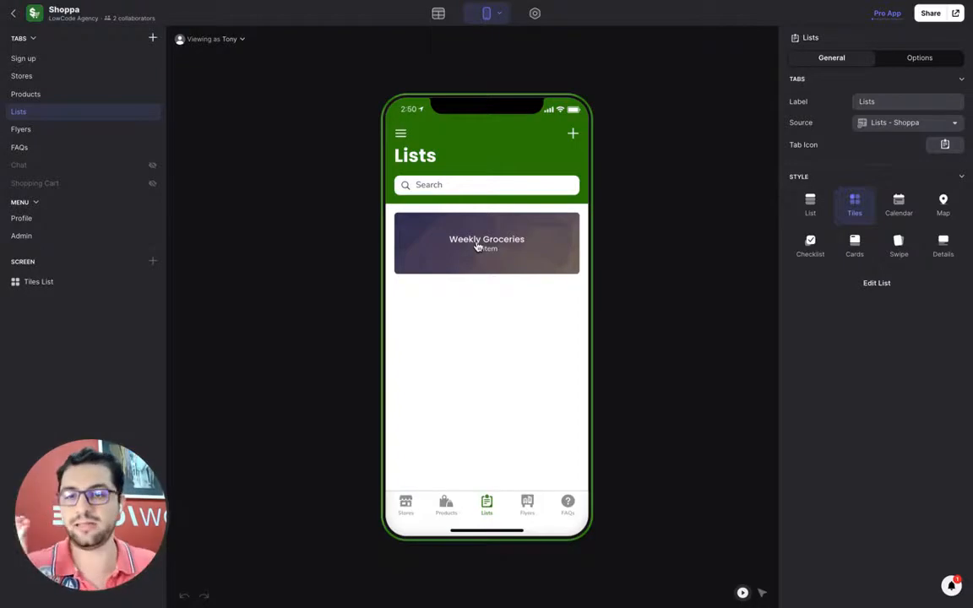
Review the Weekly Groceries list details ($4.99 total) and scroll the products available to add
click(486, 243)
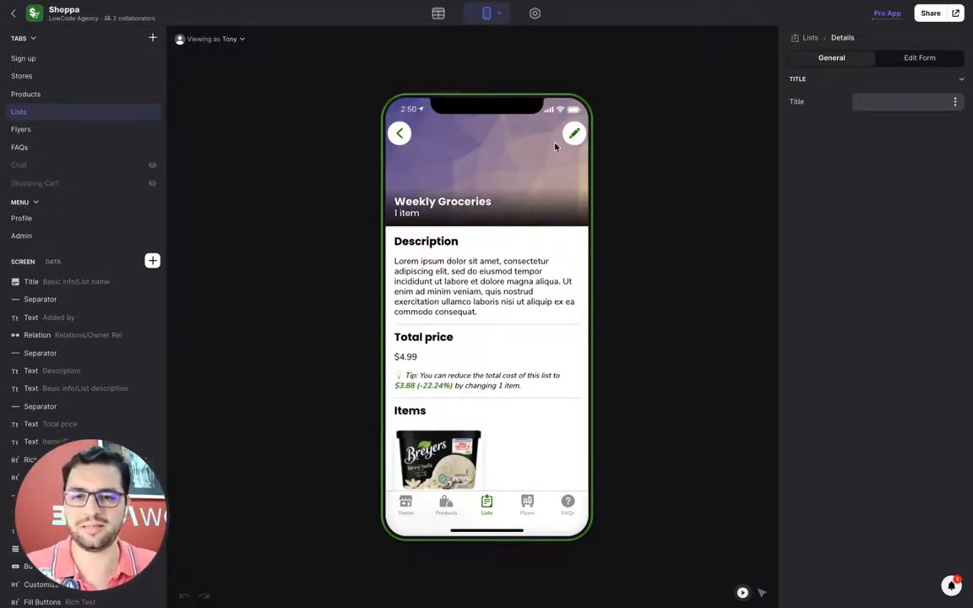
mouse_move(493, 229)
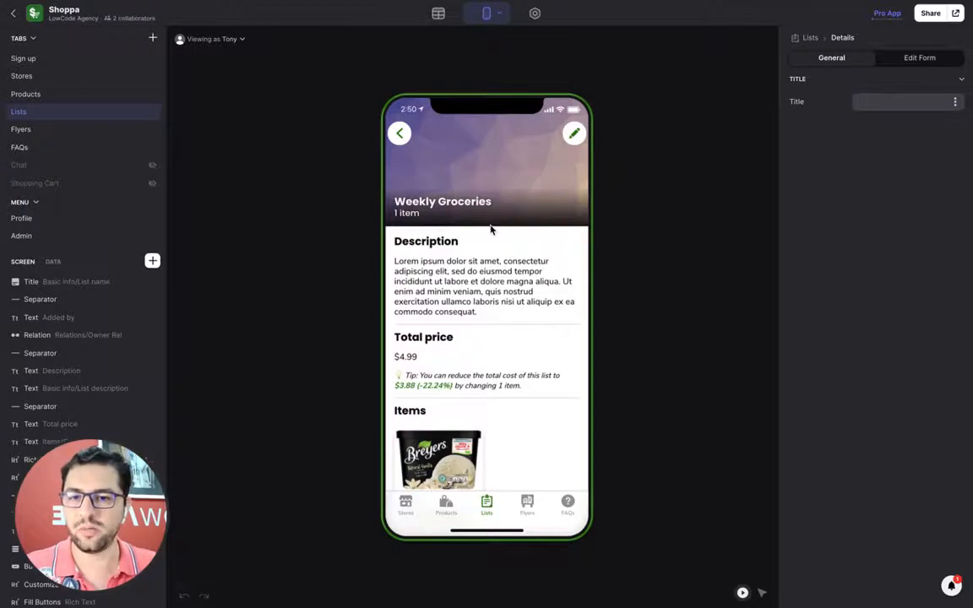
scroll(down, 3)
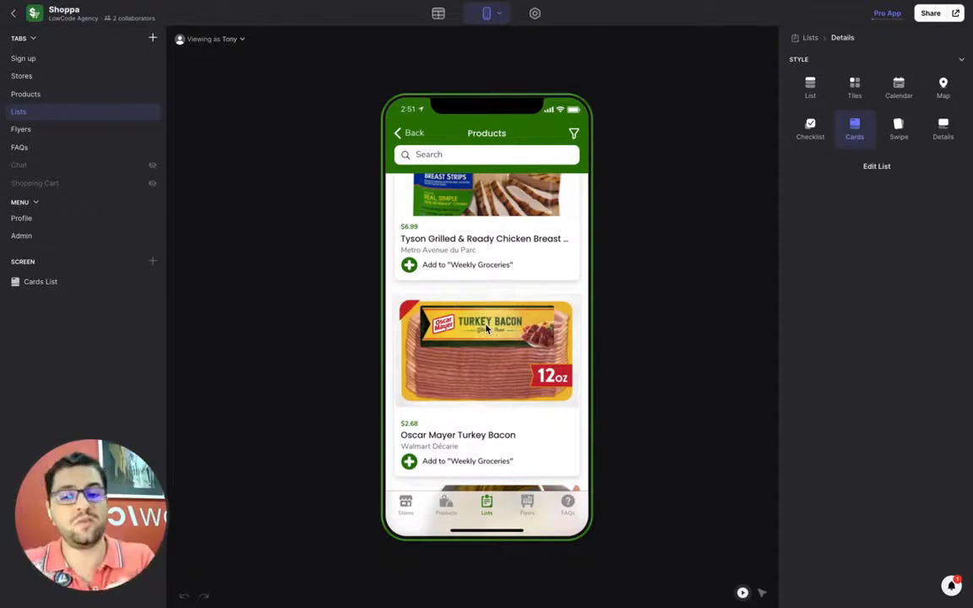
scroll(down, 3)
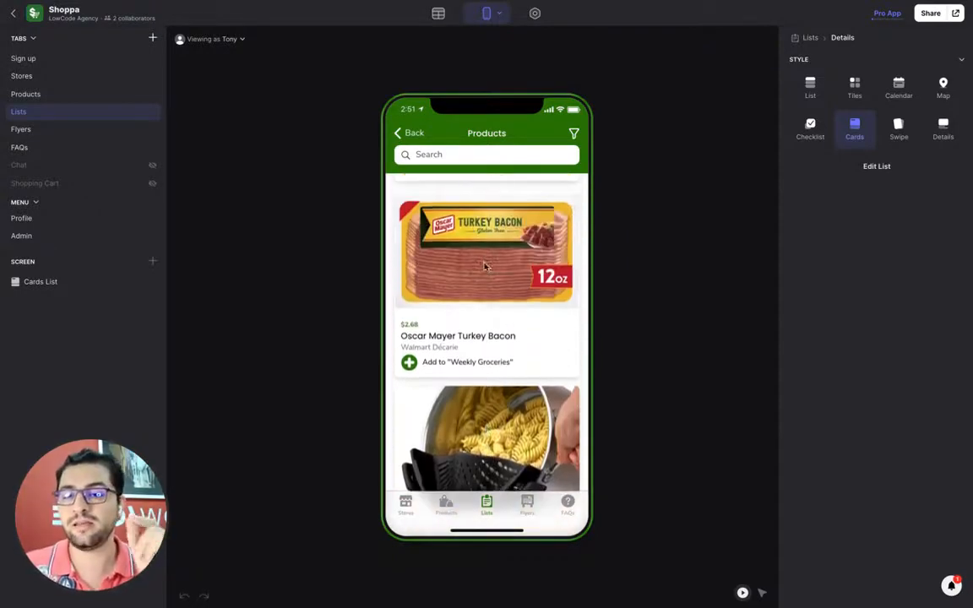
scroll(down, 3)
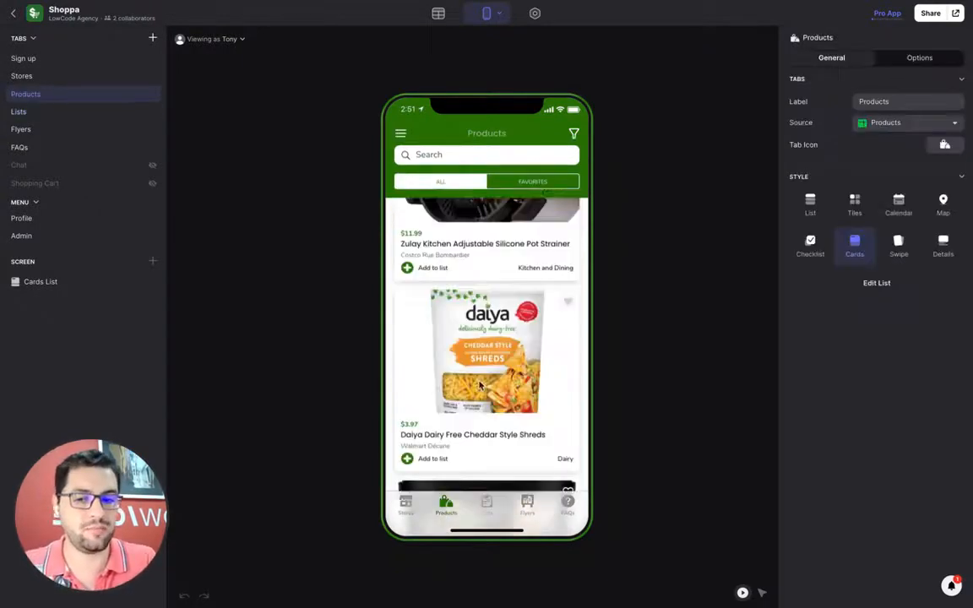
scroll(down, 3)
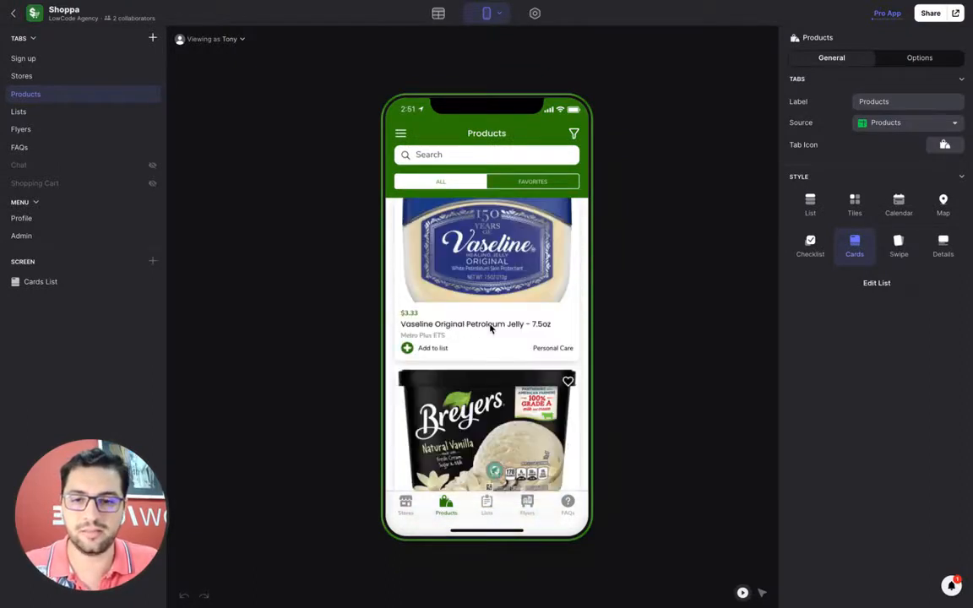
Add the Zulay Kitchen pot strainer to a new 'Secondary List' and view all lists
click(431, 348)
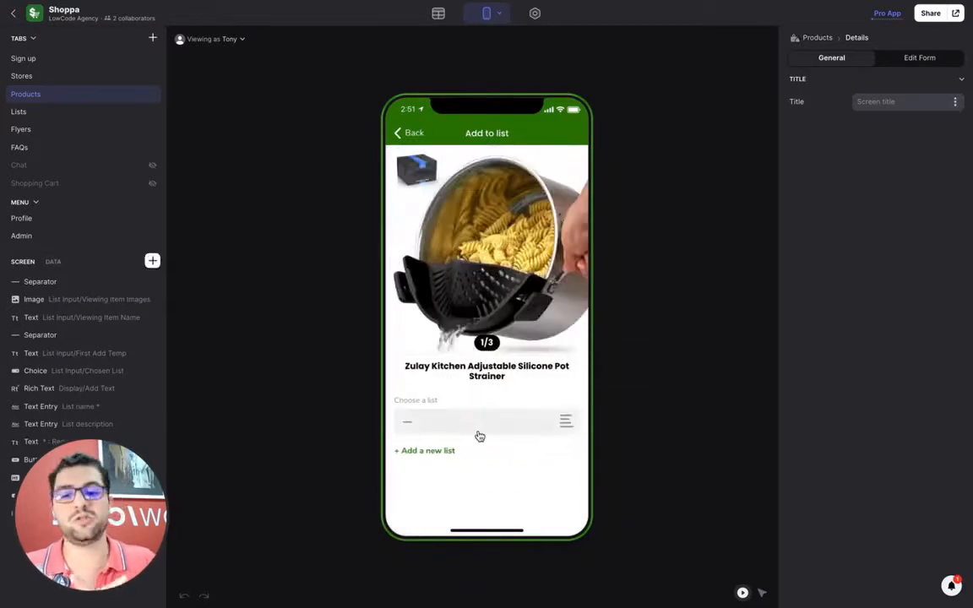
click(479, 420)
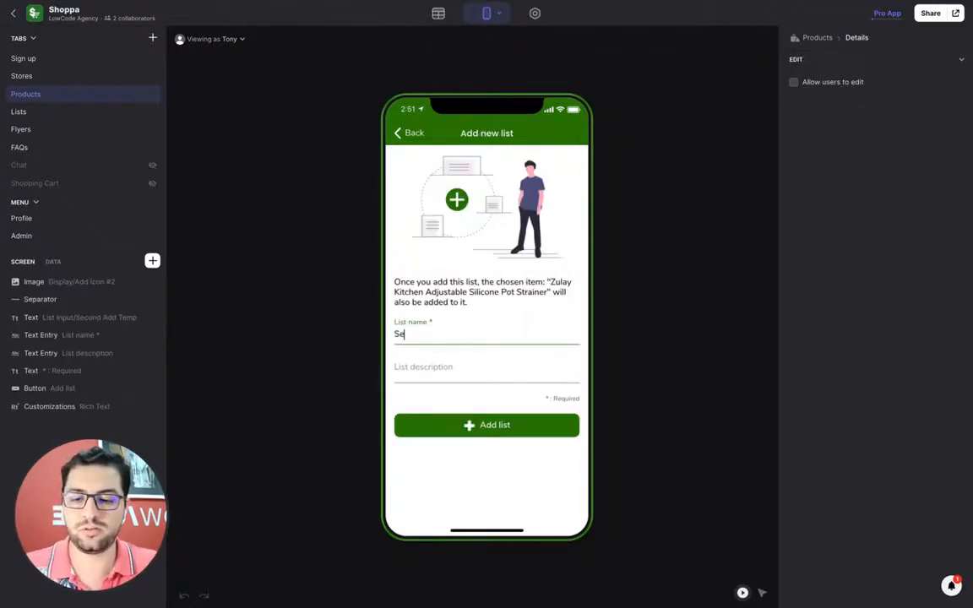
text(Secondary List)
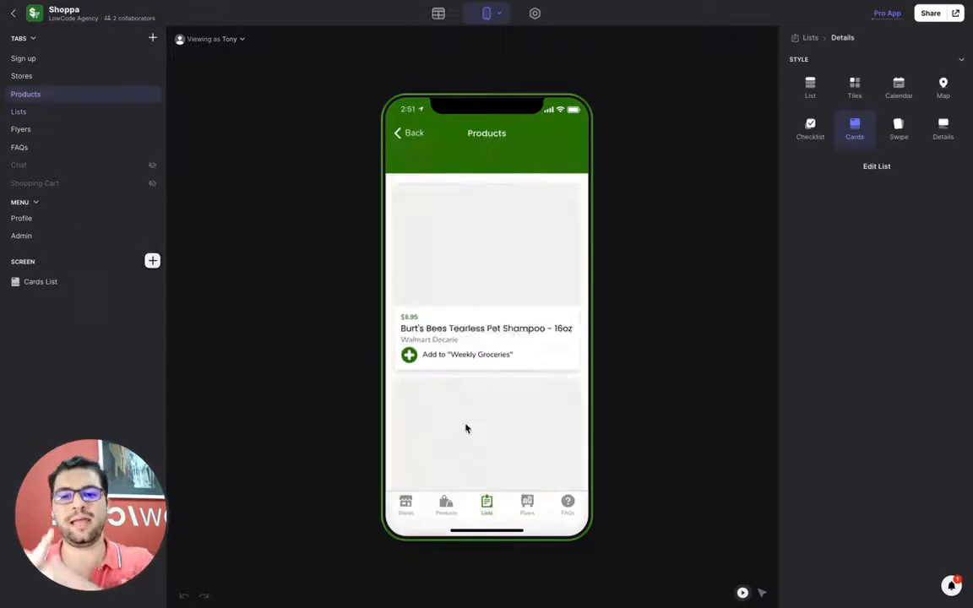
click(18, 112)
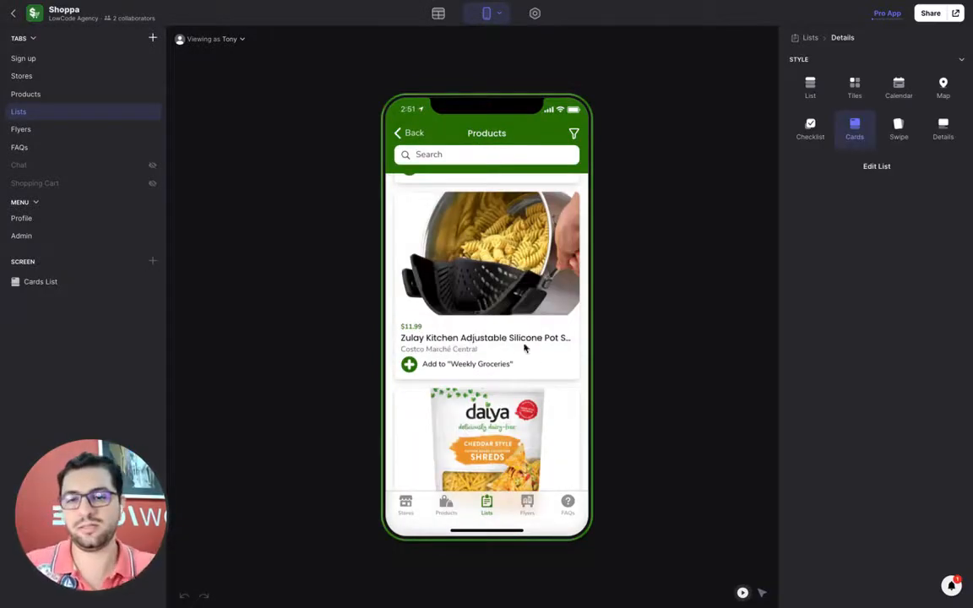
click(854, 204)
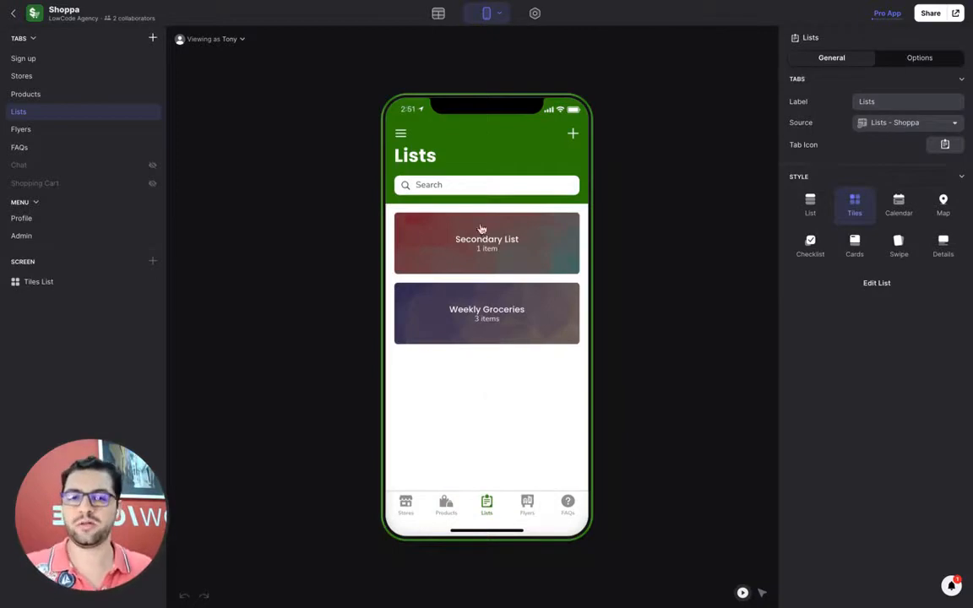
mouse_move(449, 513)
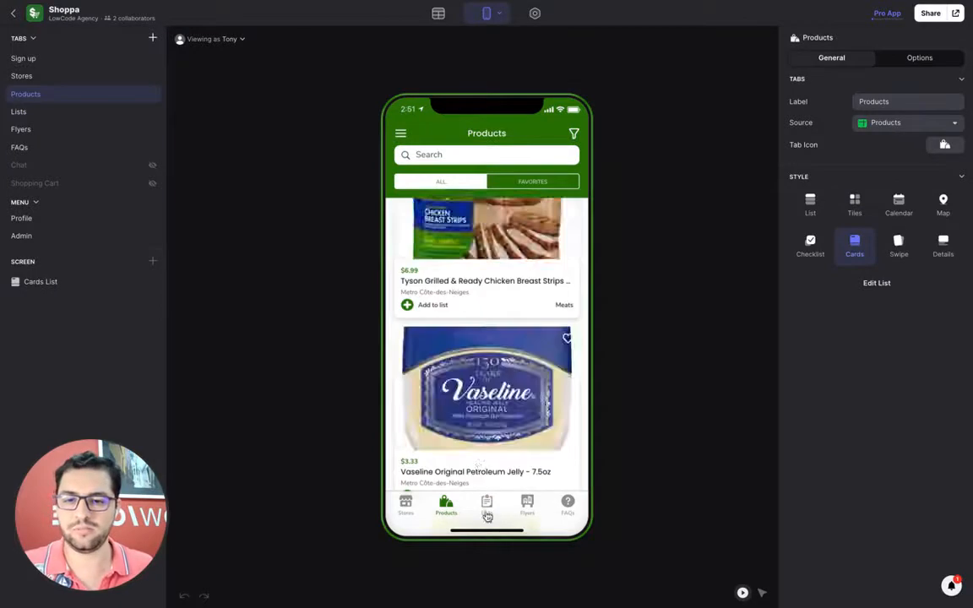
Check the filter options, then view Weekly Groceries: 5 items, $28.30 total, savings tip
click(18, 110)
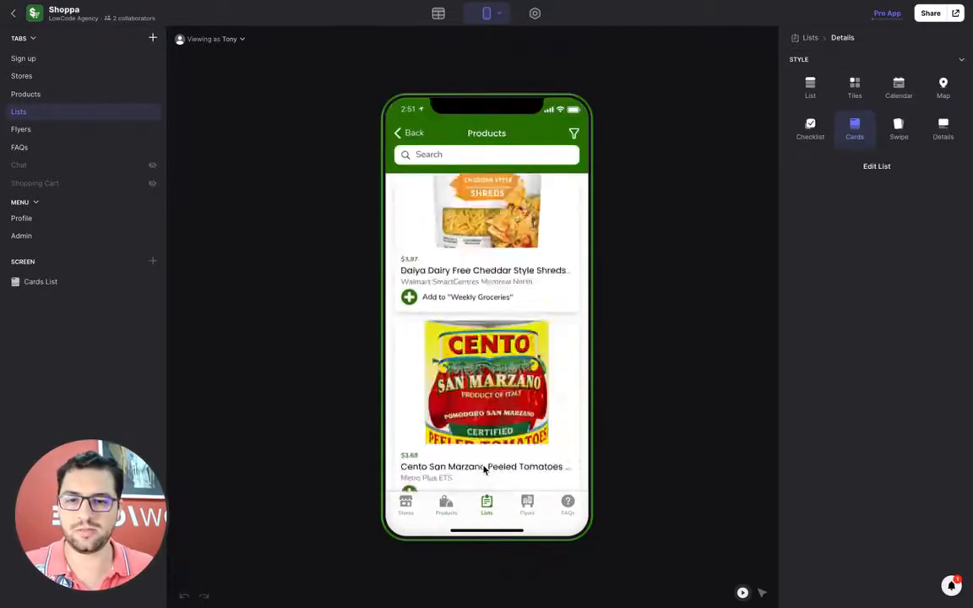
click(410, 296)
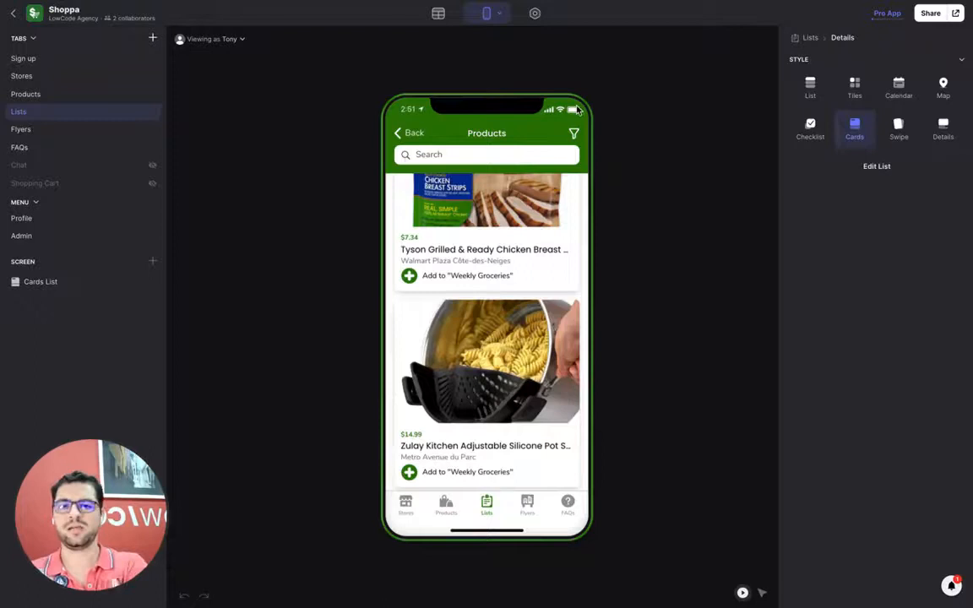
click(574, 134)
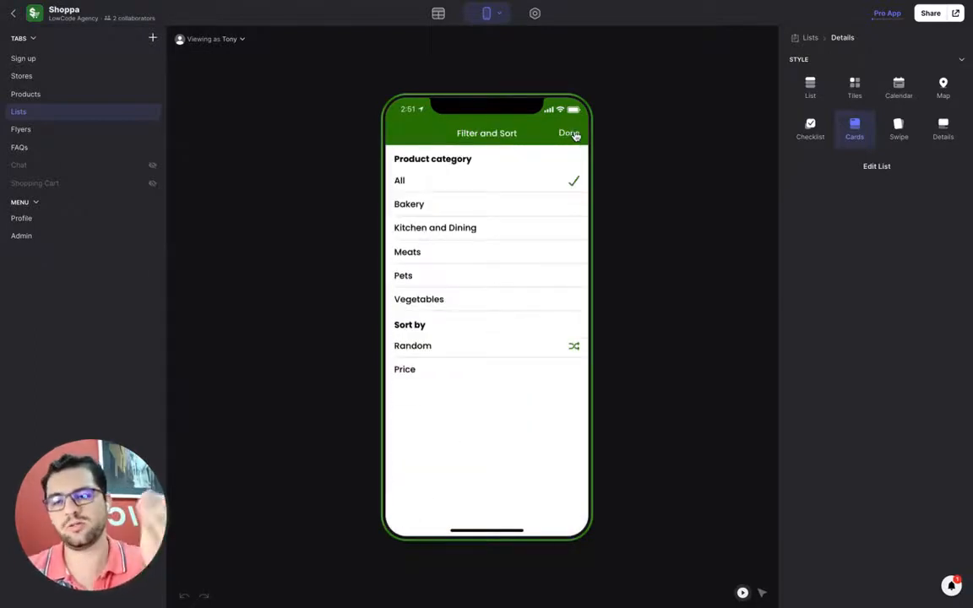
click(569, 132)
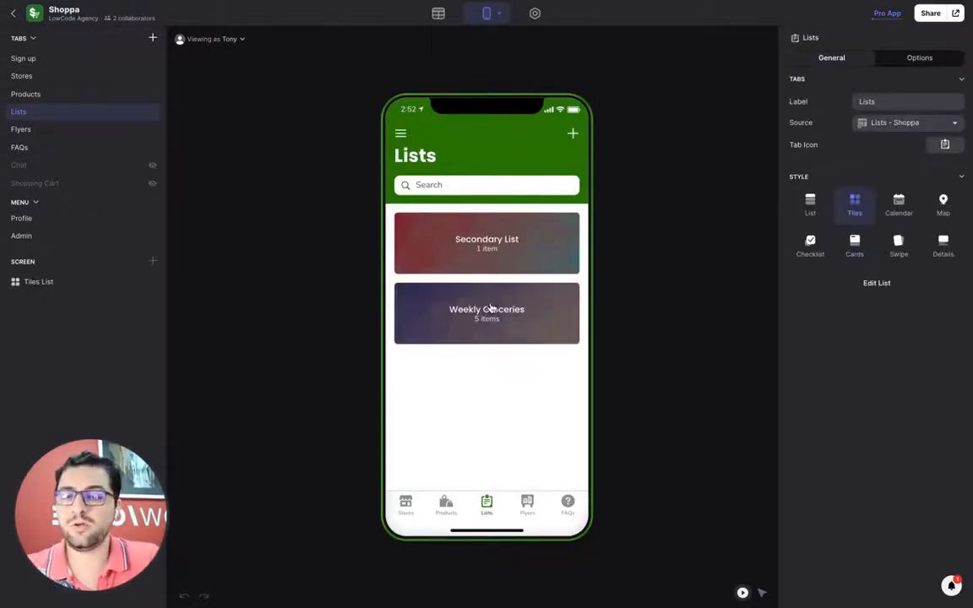
click(486, 313)
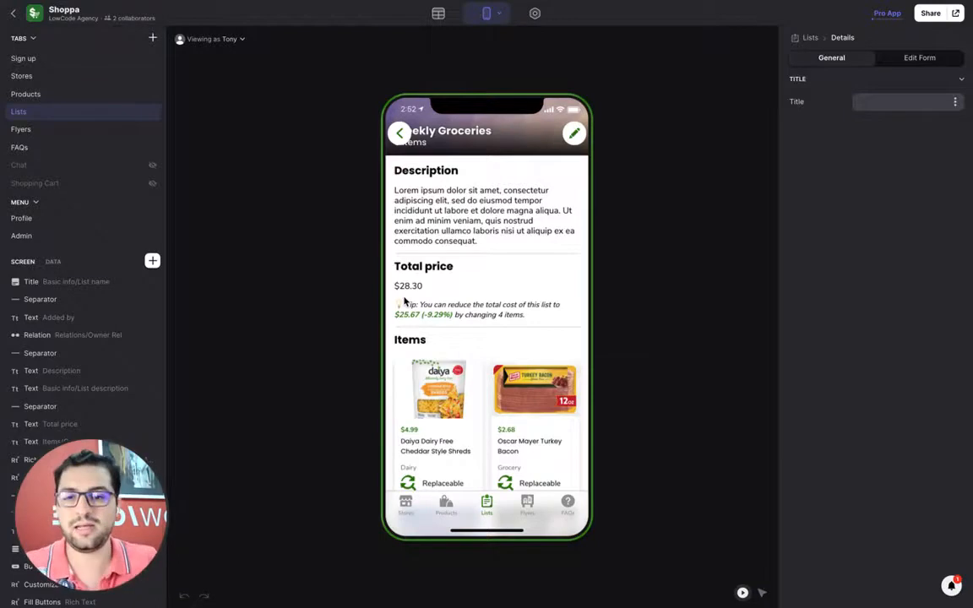
Scroll the Daiya cheddar shreds details down to its cheaper alternatives
scroll(down, 3)
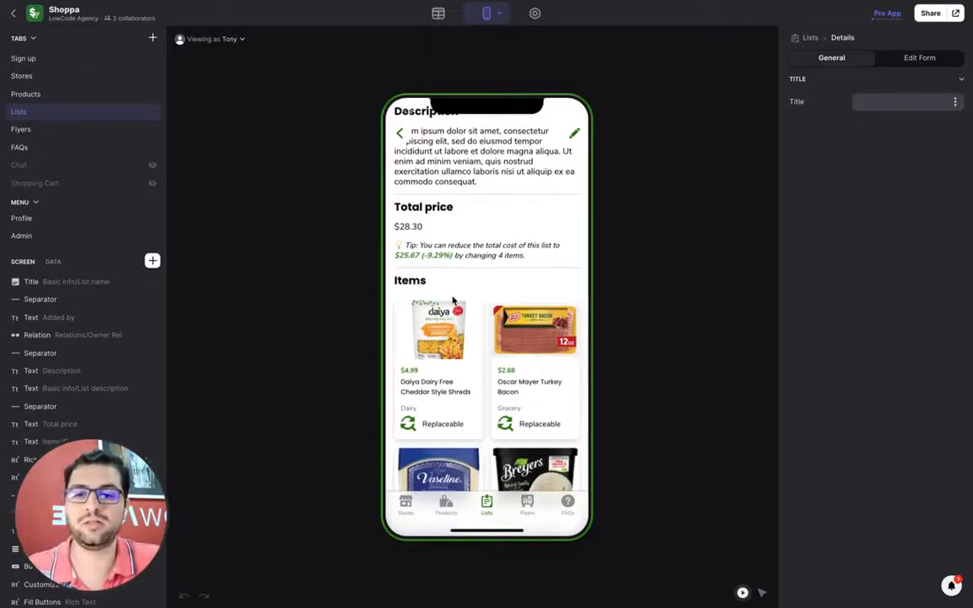
mouse_move(426, 259)
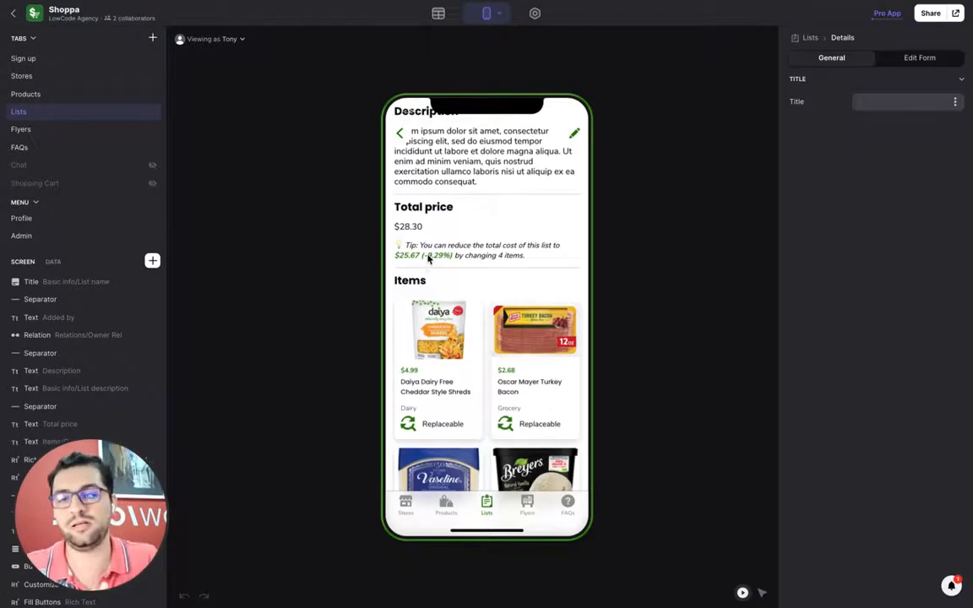
mouse_move(426, 230)
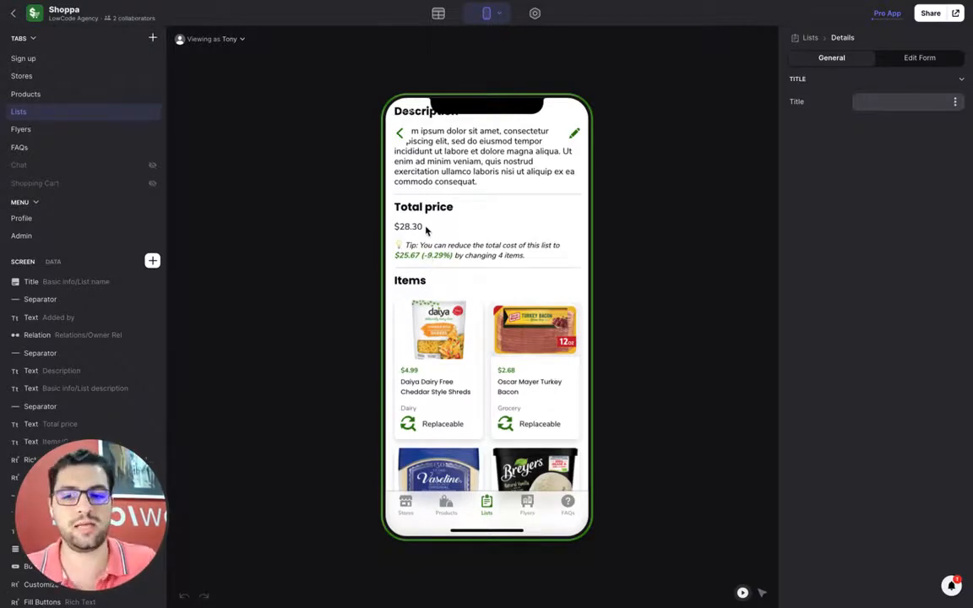
scroll(down, 3)
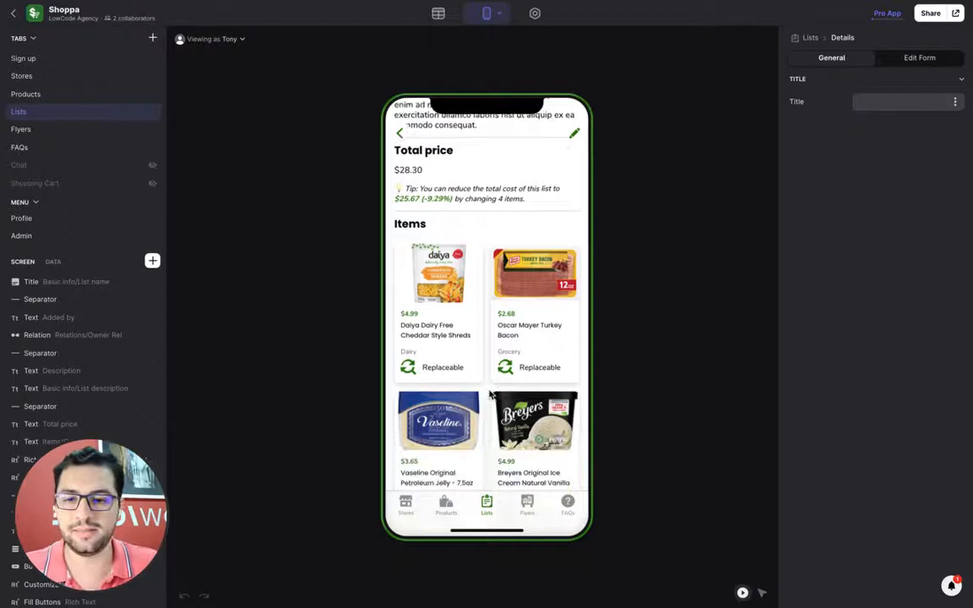
scroll(down, 3)
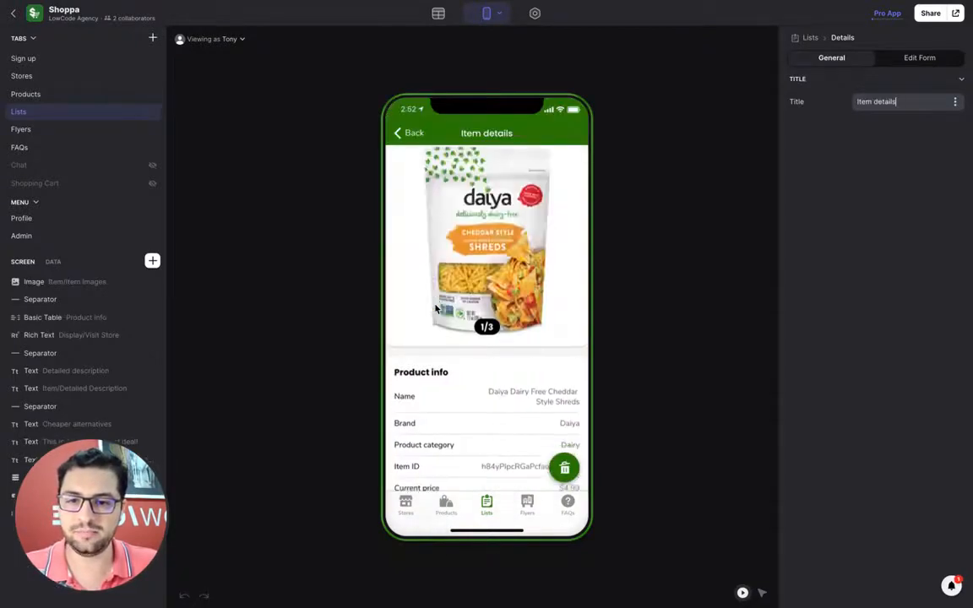
scroll(down, 3)
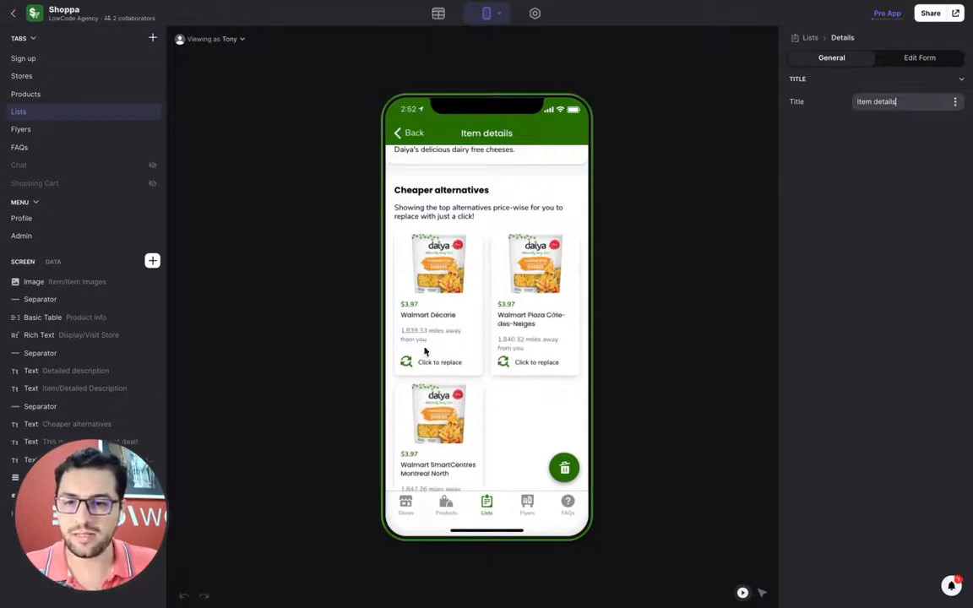
scroll(up, 3)
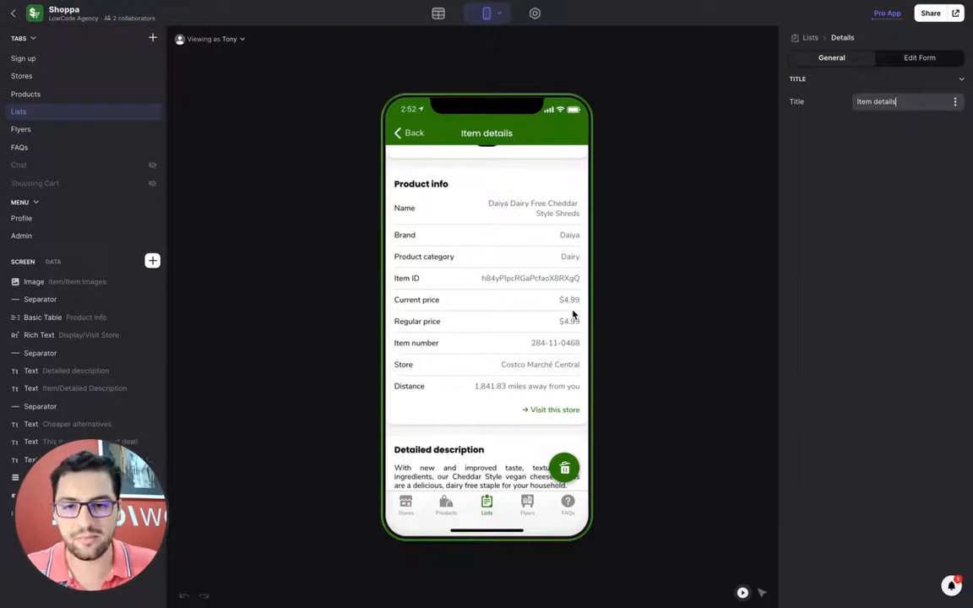
scroll(down, 3)
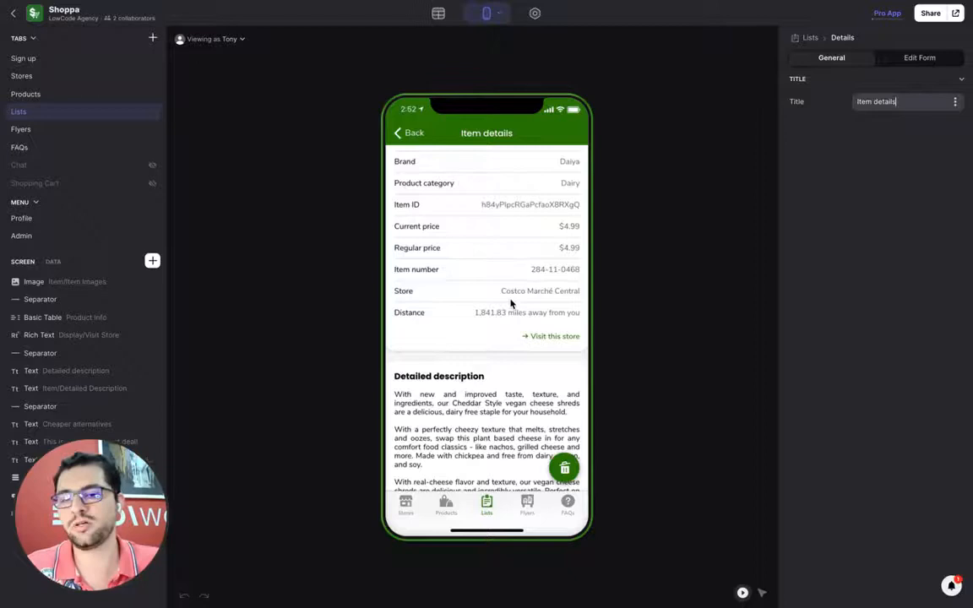
scroll(down, 3)
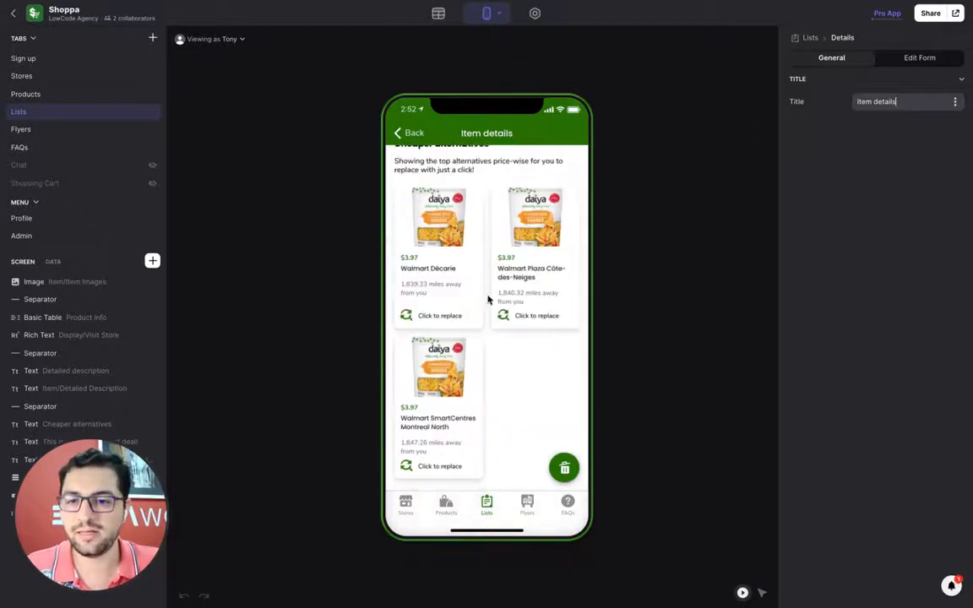
mouse_move(461, 253)
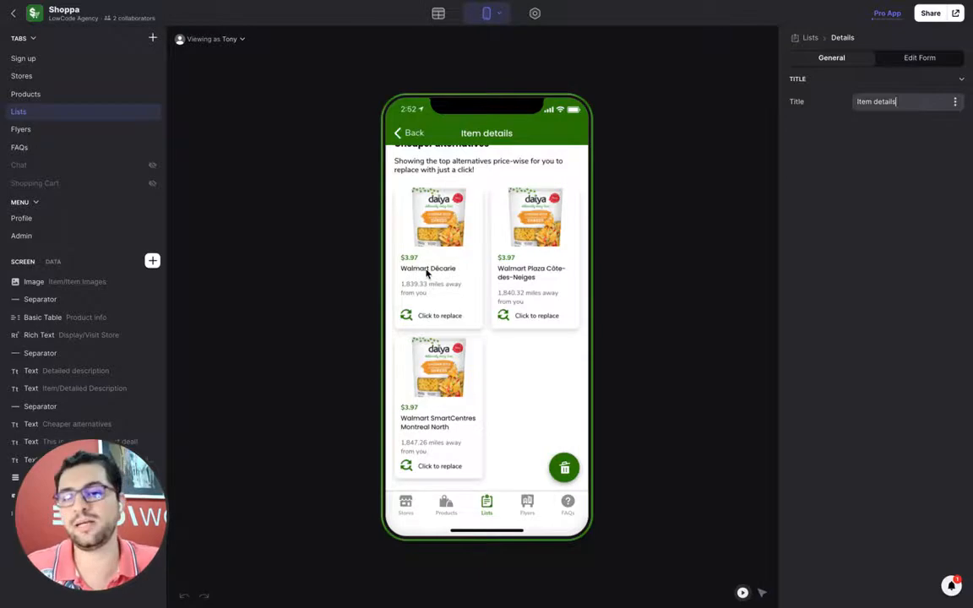
mouse_move(427, 249)
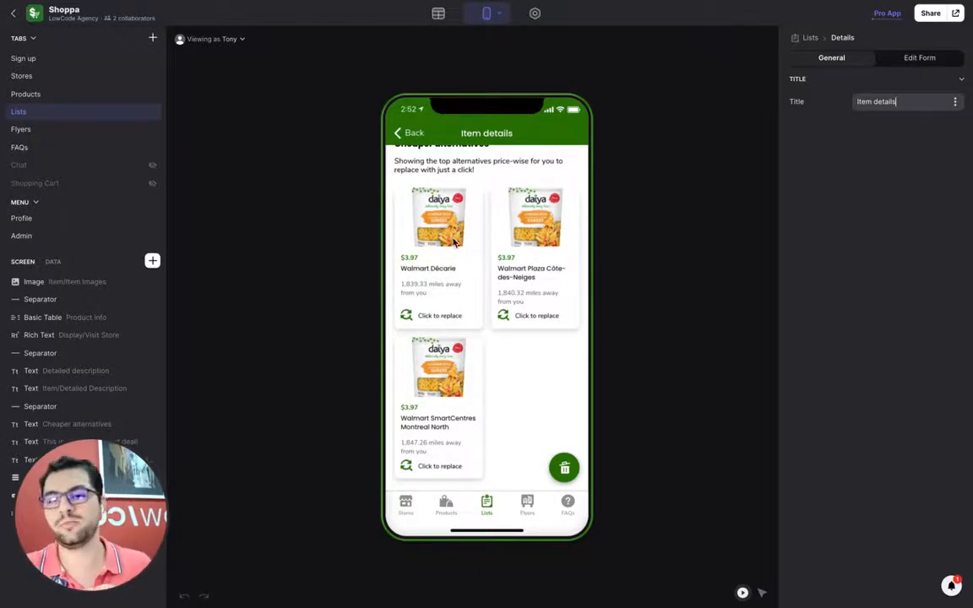
Swap in the $3.97 Walmart Décarie option, dropping the list total to $27.28
click(438, 315)
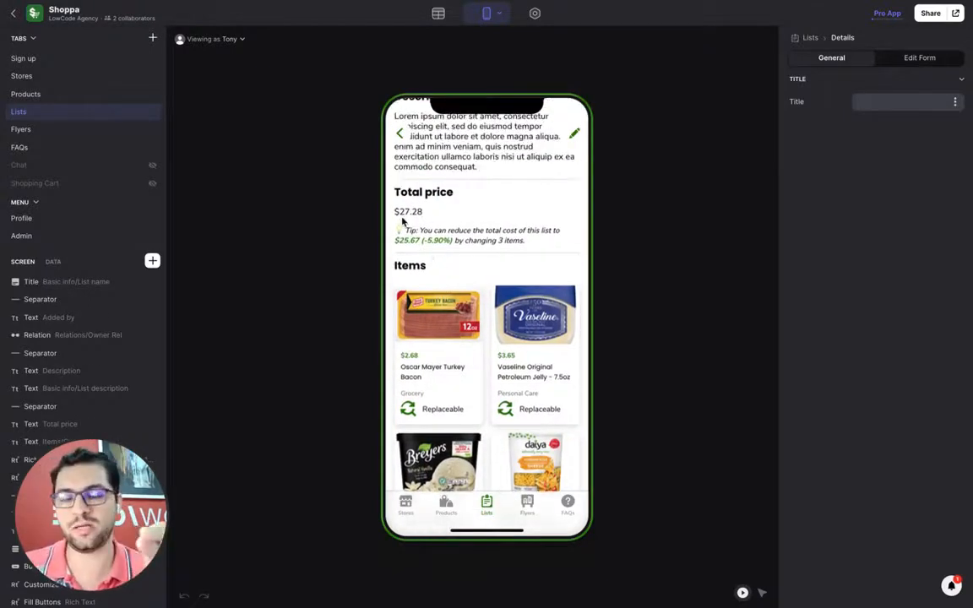
scroll(down, 3)
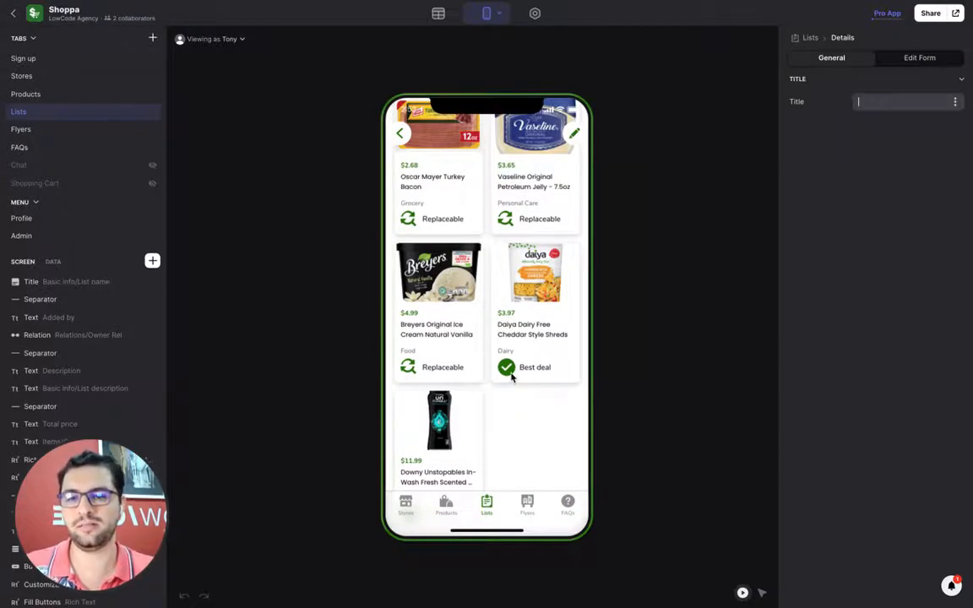
scroll(down, 3)
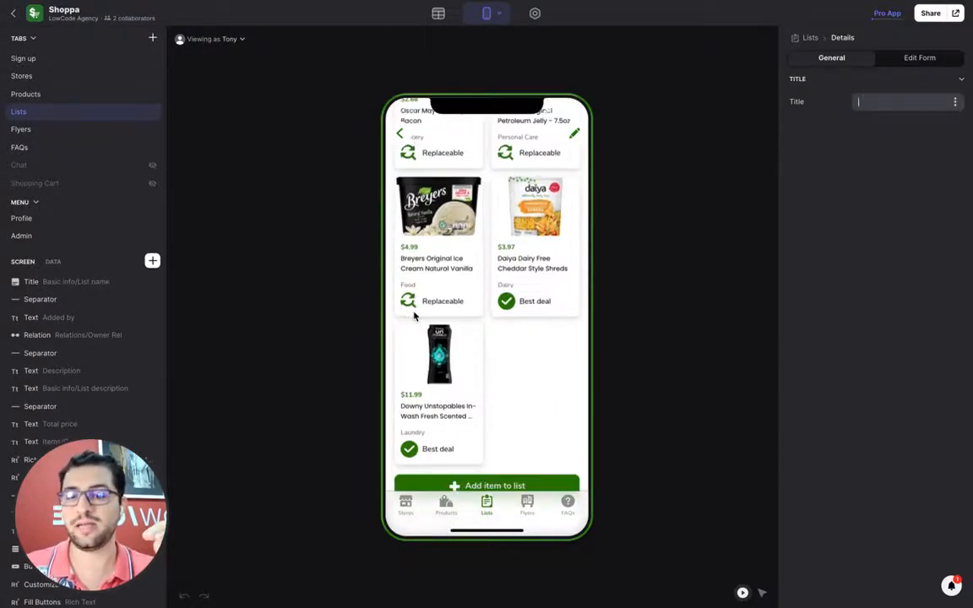
mouse_move(460, 394)
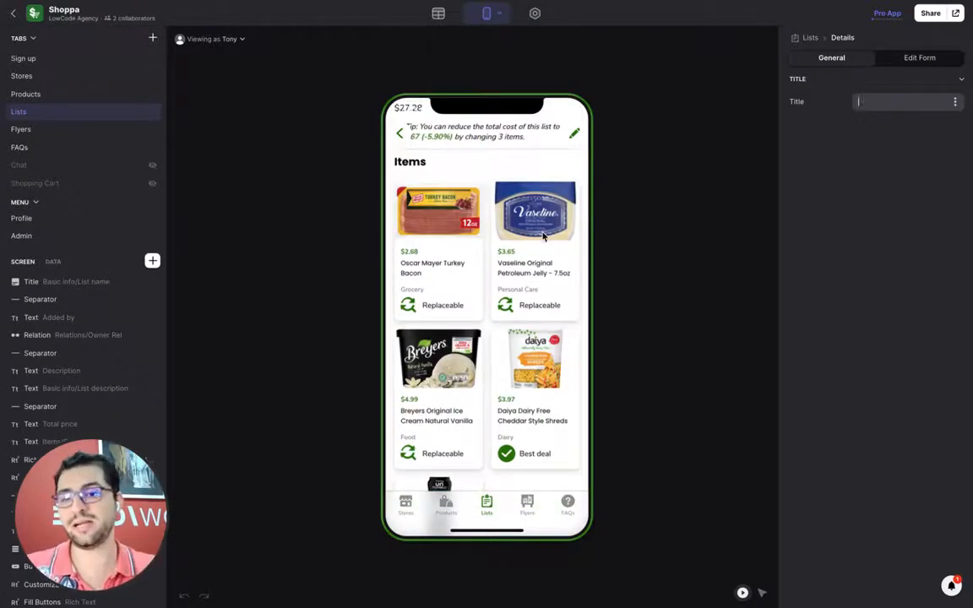
mouse_move(428, 269)
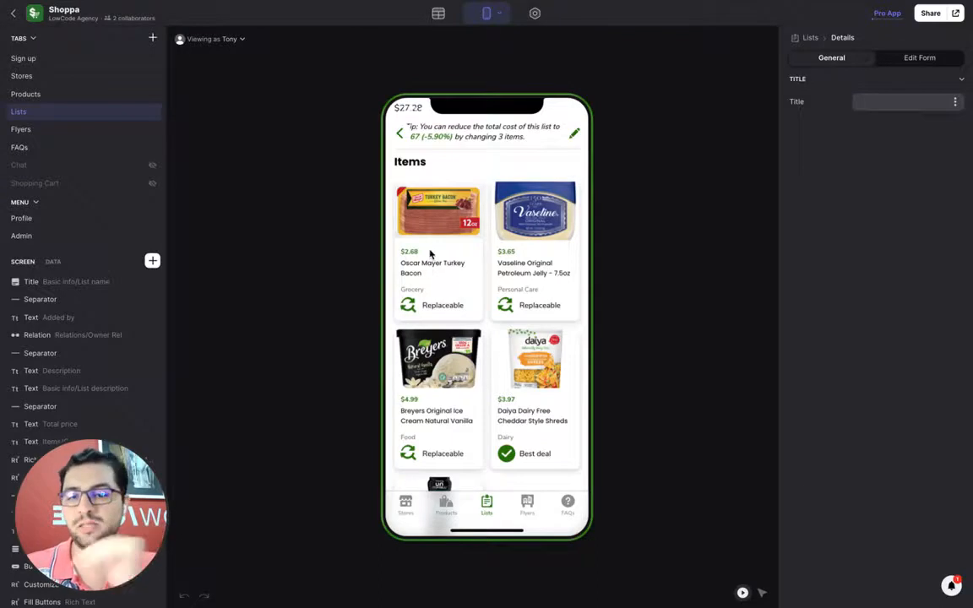
Replace Oscar Mayer Turkey Bacon with the $2.50 Metro Côte-des-Neiges option, totaling $27.10
click(437, 212)
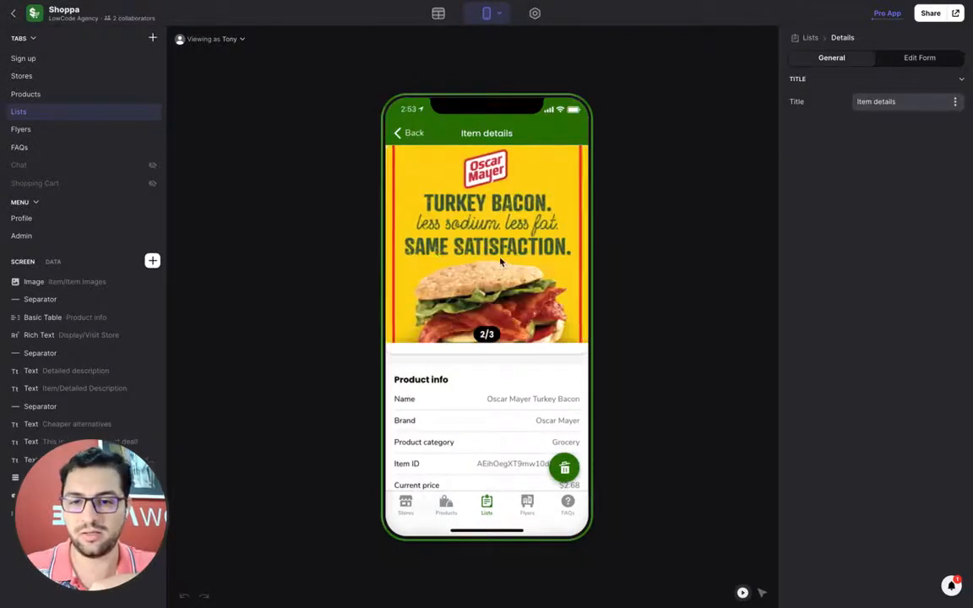
scroll(down, 3)
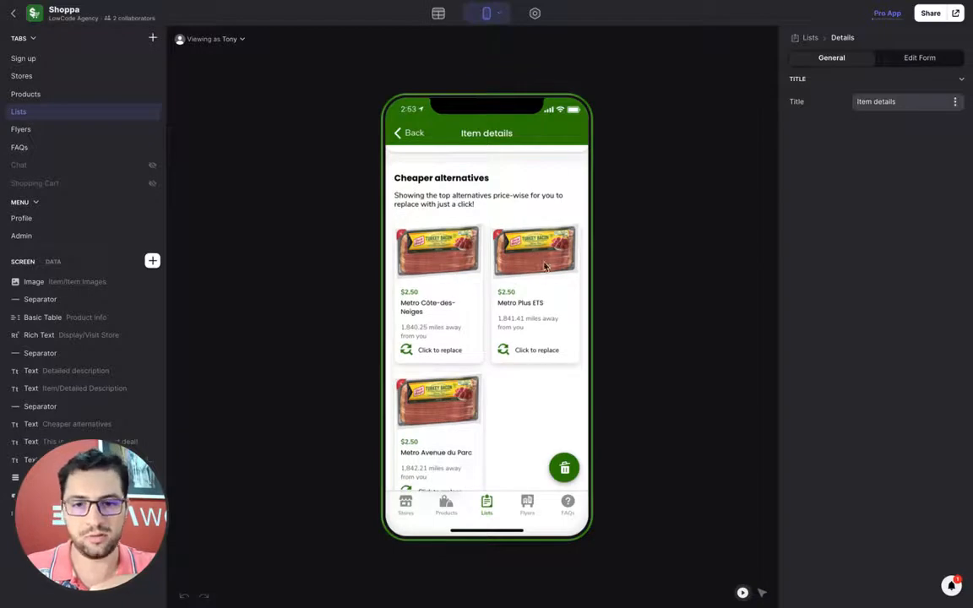
mouse_move(414, 276)
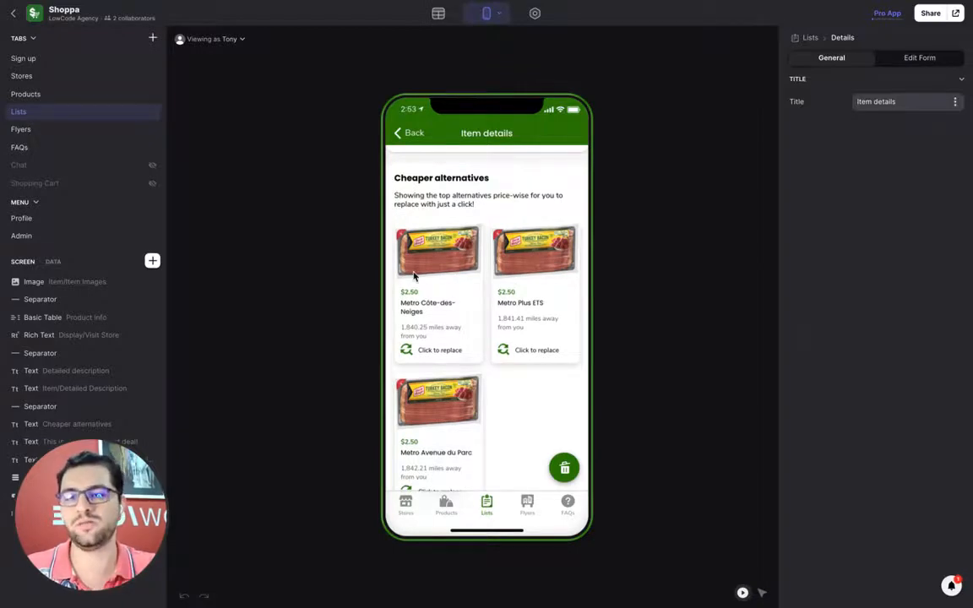
click(439, 349)
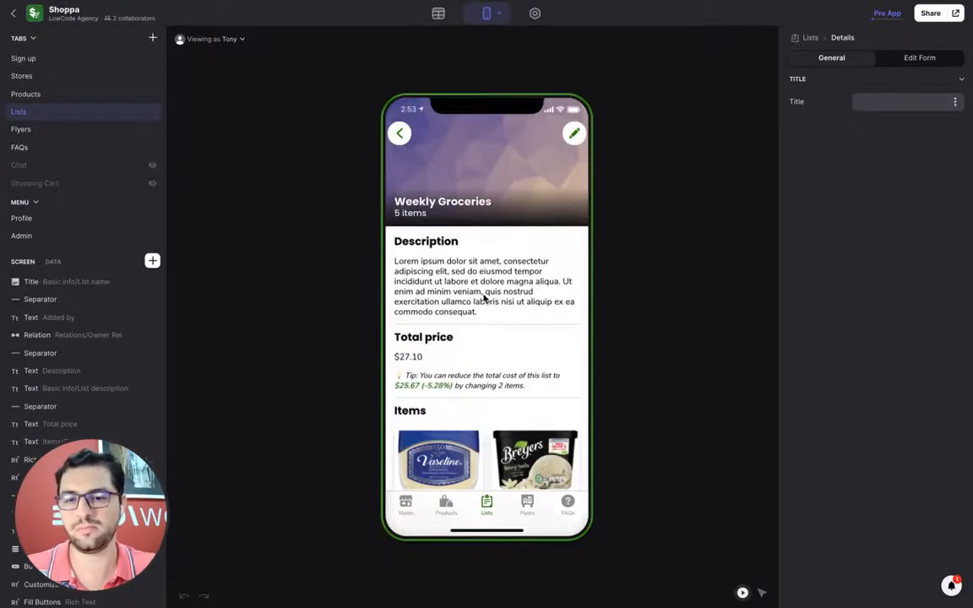
scroll(down, 3)
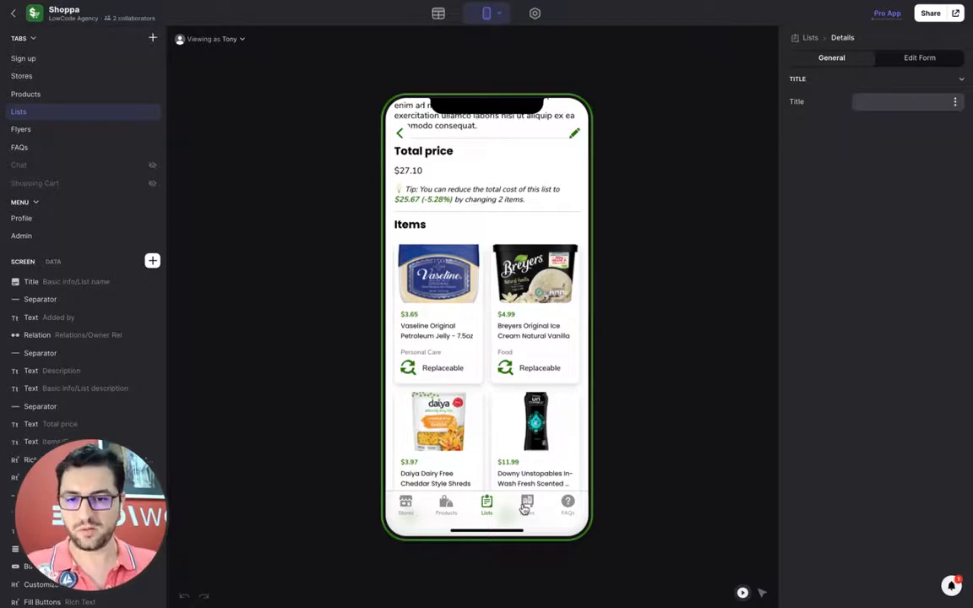
Start a new flyer in the empty Flyers tab, cancel it, and view the FAQs list
click(21, 128)
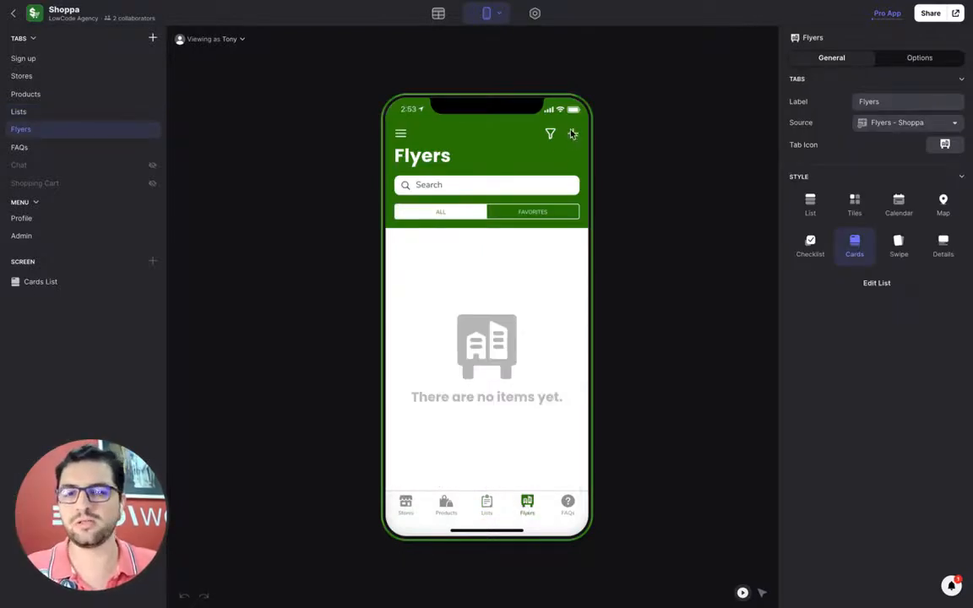
click(573, 135)
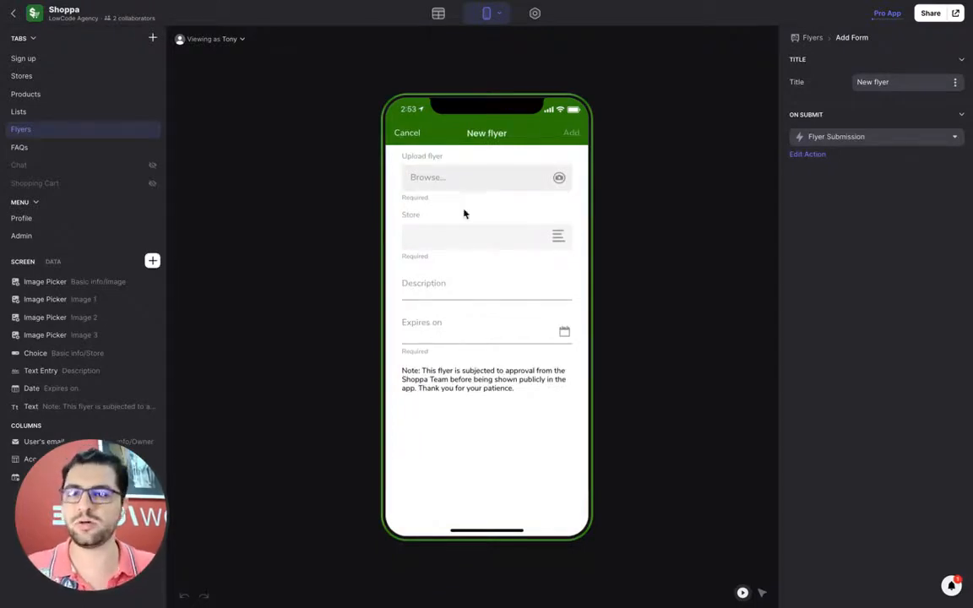
click(453, 236)
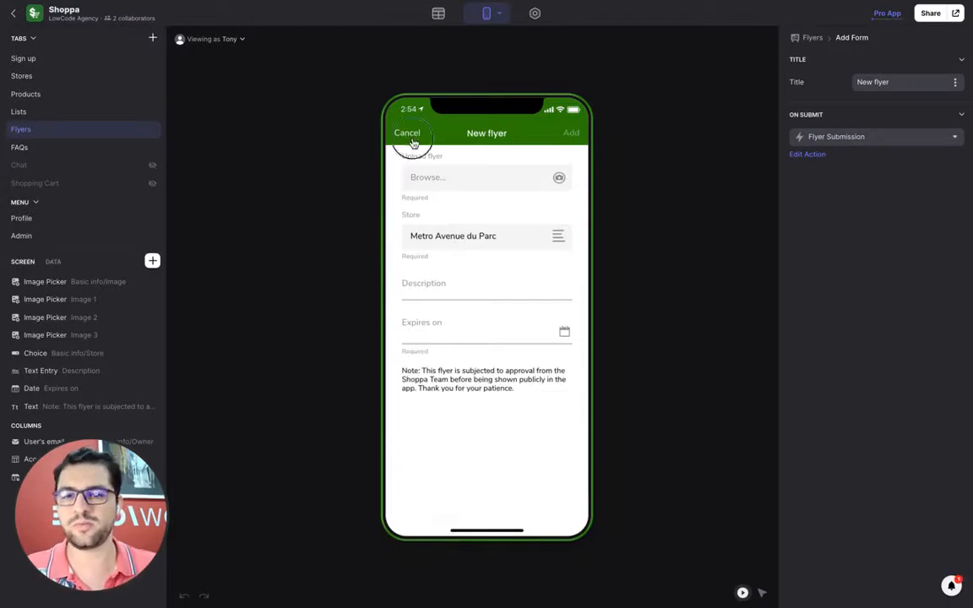
click(407, 133)
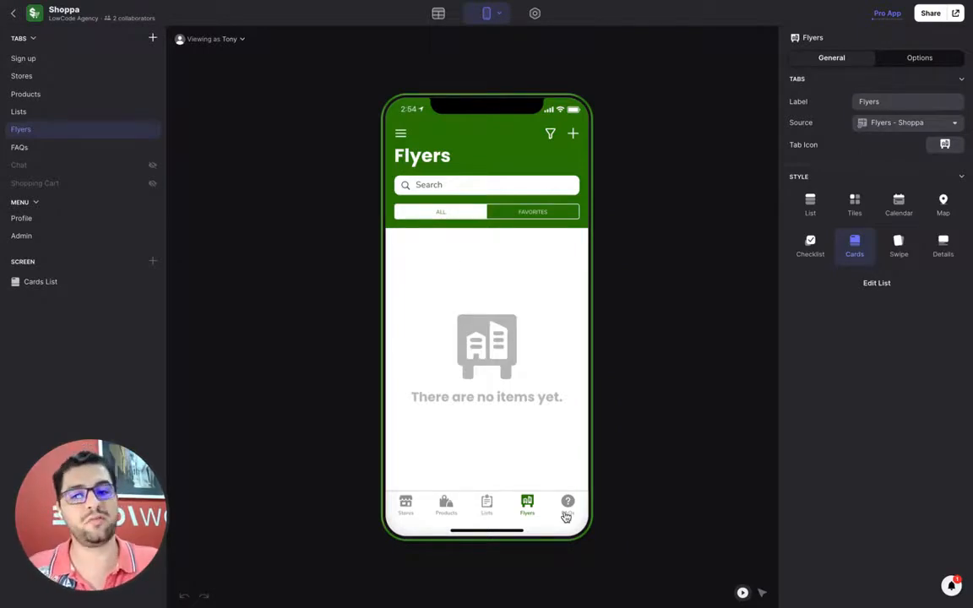
click(18, 147)
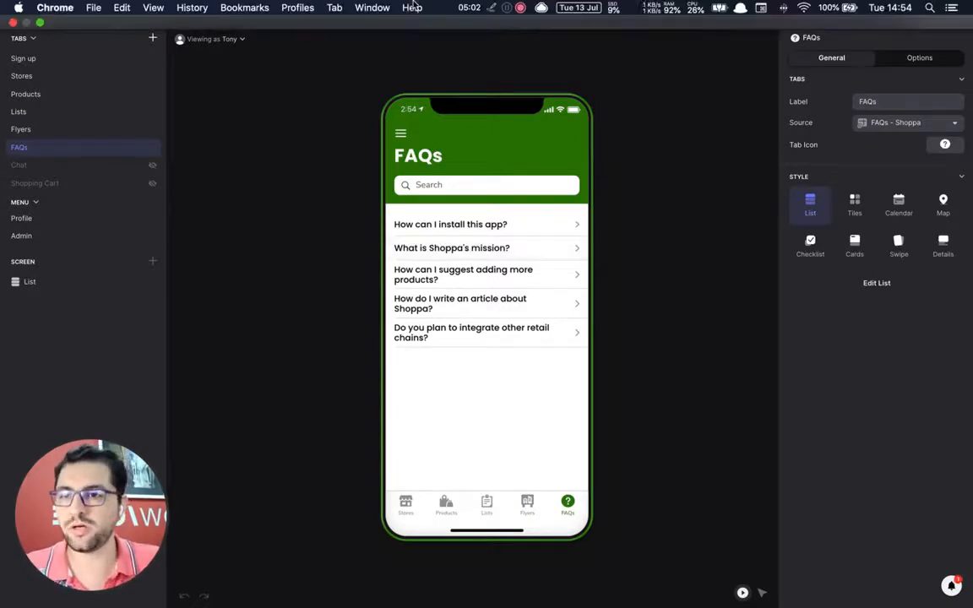
click(211, 39)
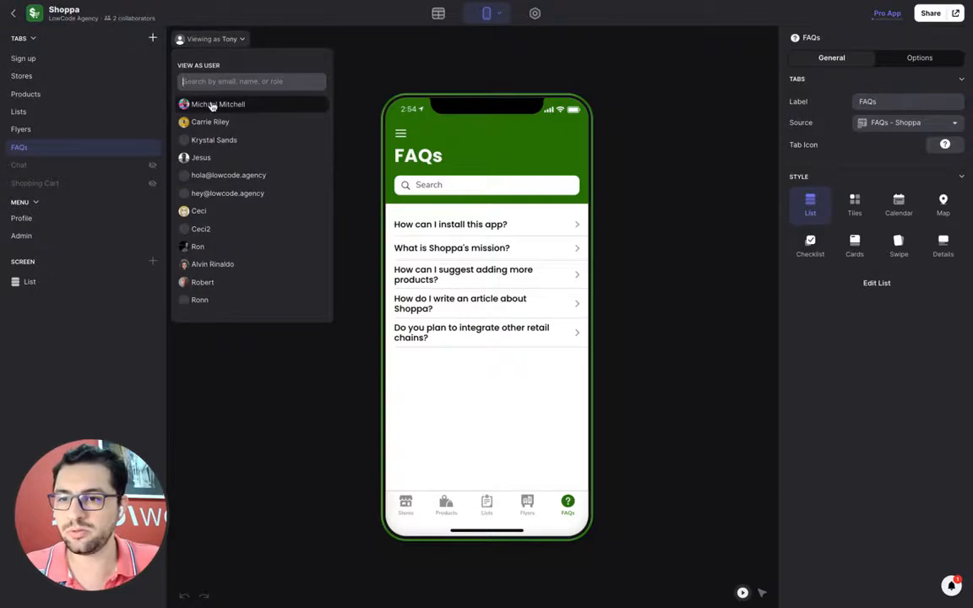
click(217, 104)
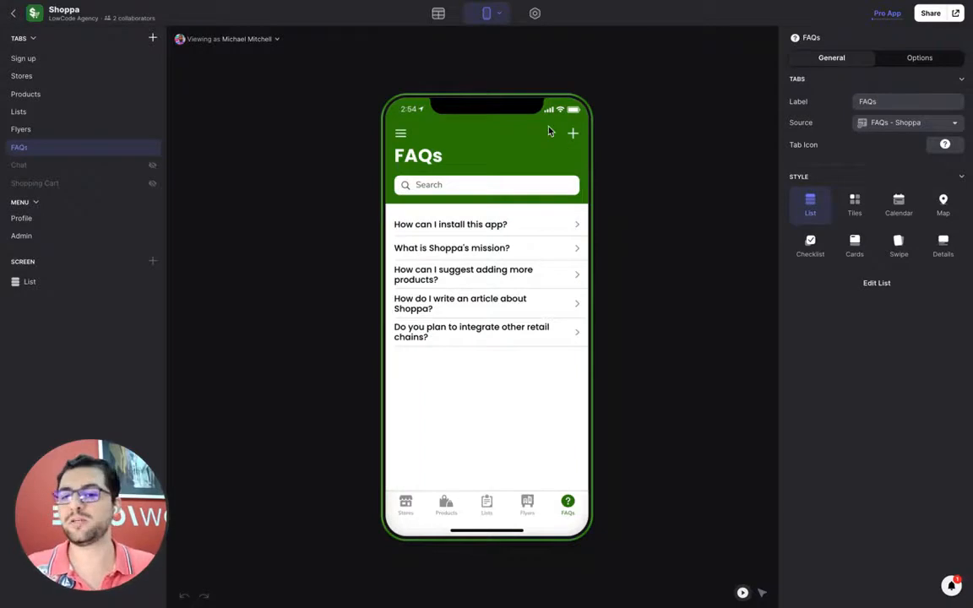
click(573, 132)
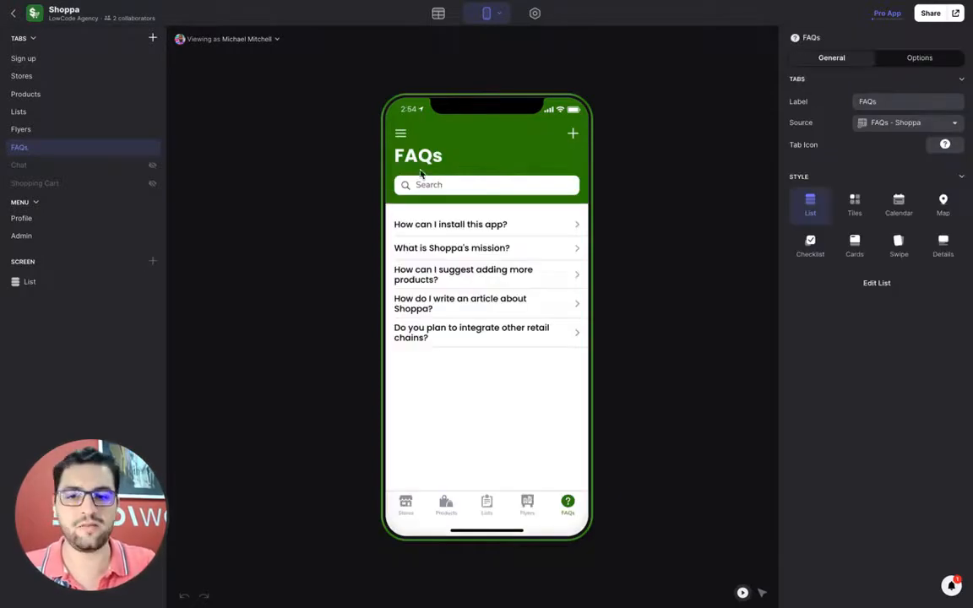
click(451, 224)
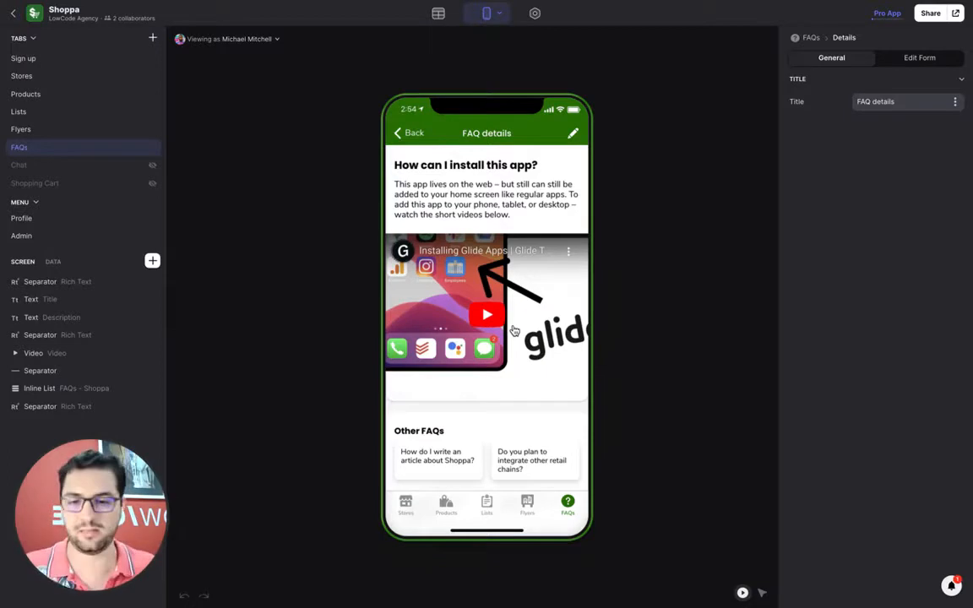
click(20, 128)
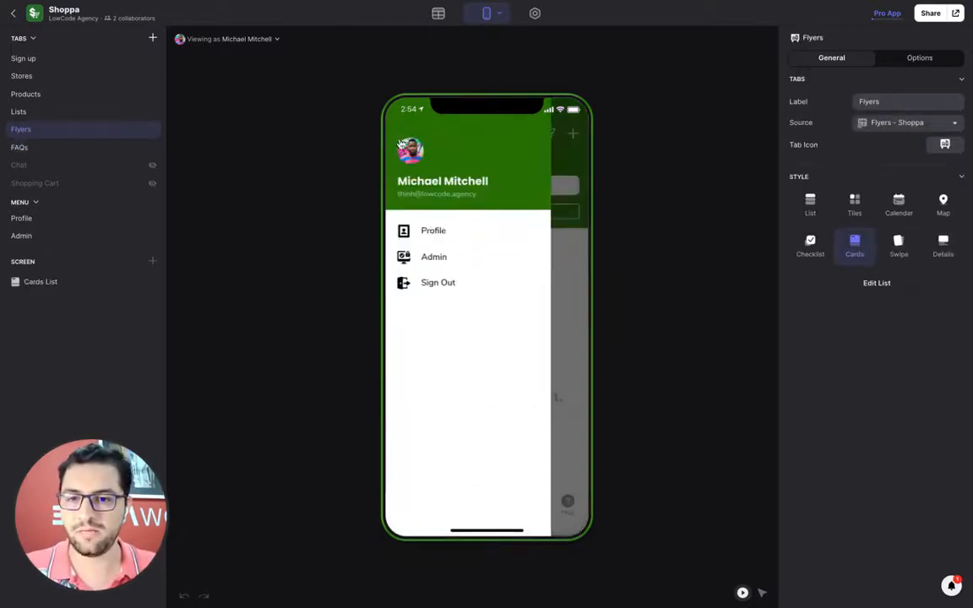
In Admin > Manage users, switch on 'Mark as admin?' for Ceci
click(433, 256)
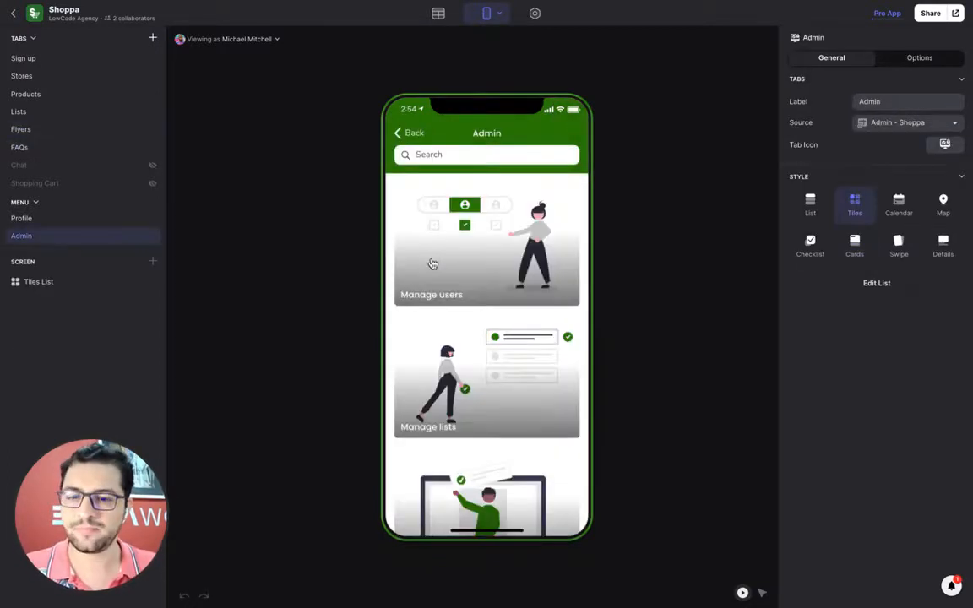
click(431, 245)
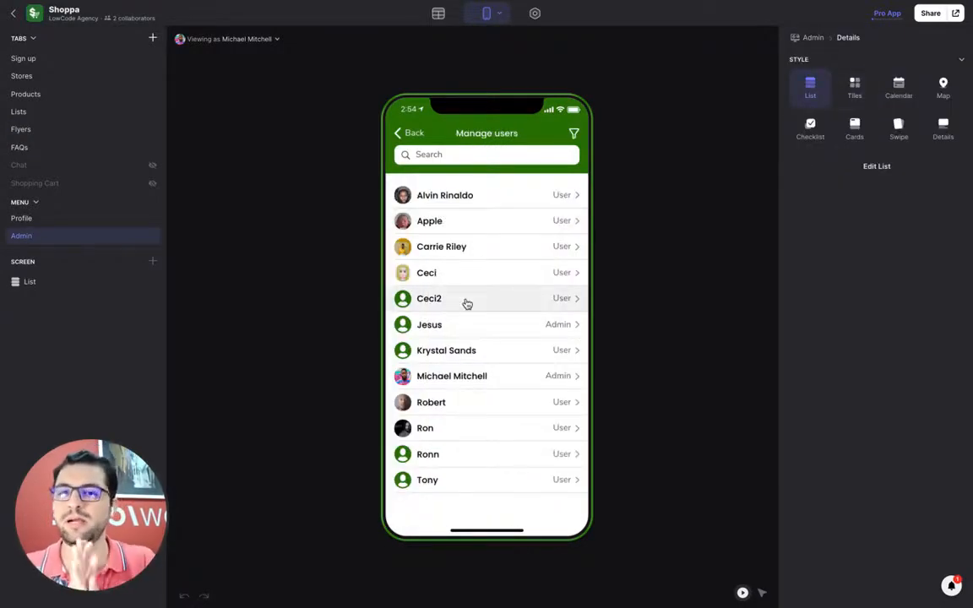
mouse_move(471, 316)
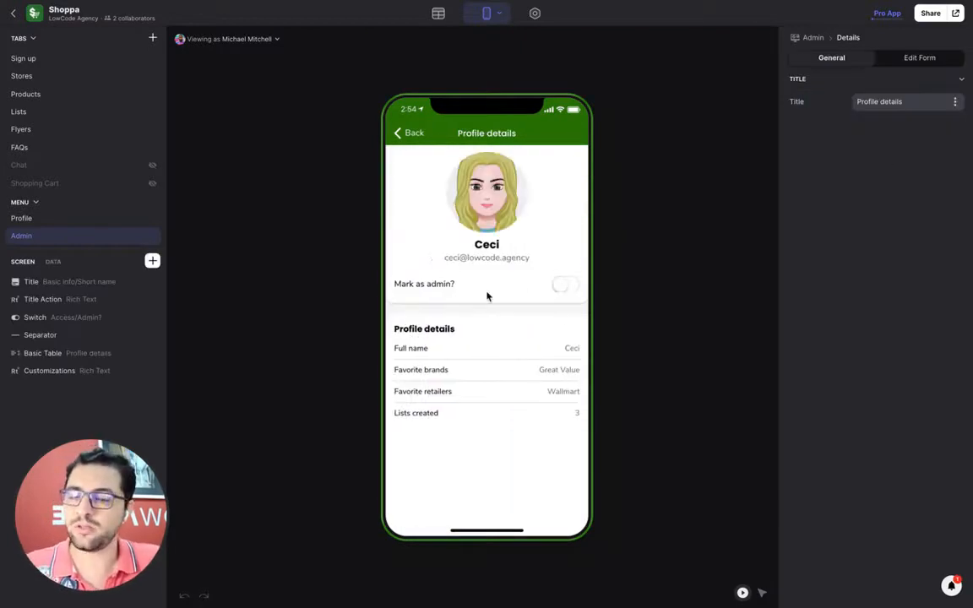
mouse_move(446, 200)
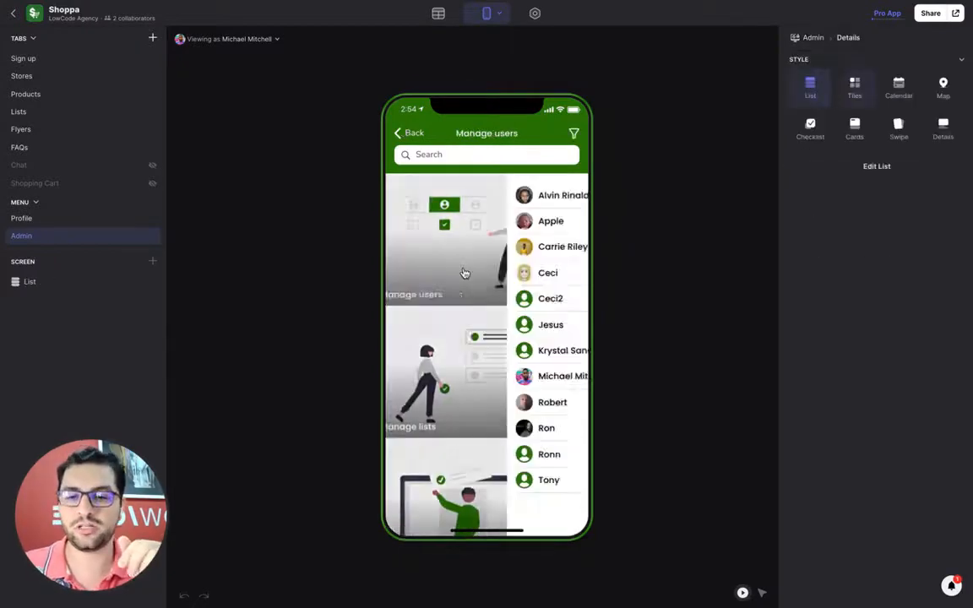
click(548, 273)
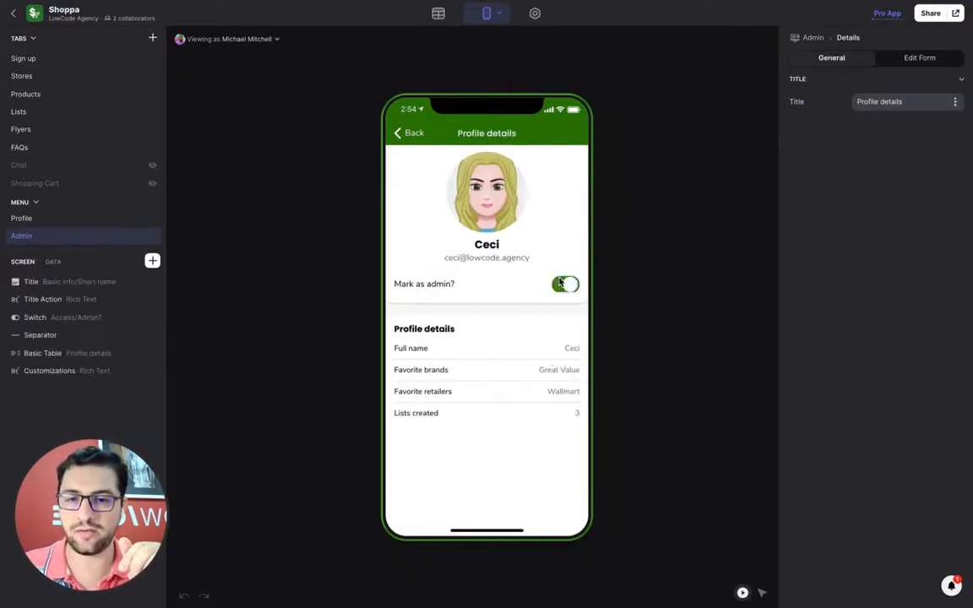
click(565, 284)
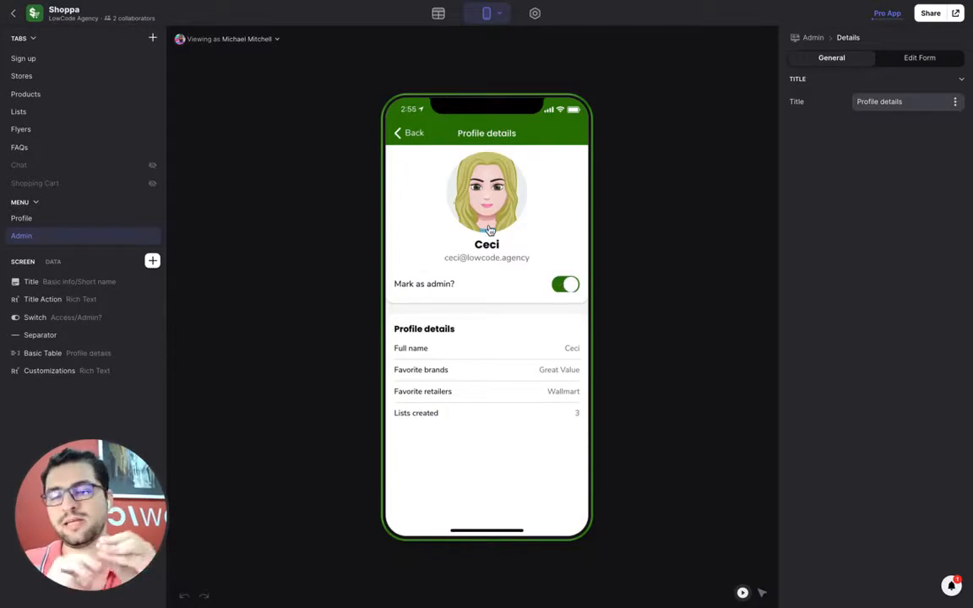
mouse_move(476, 209)
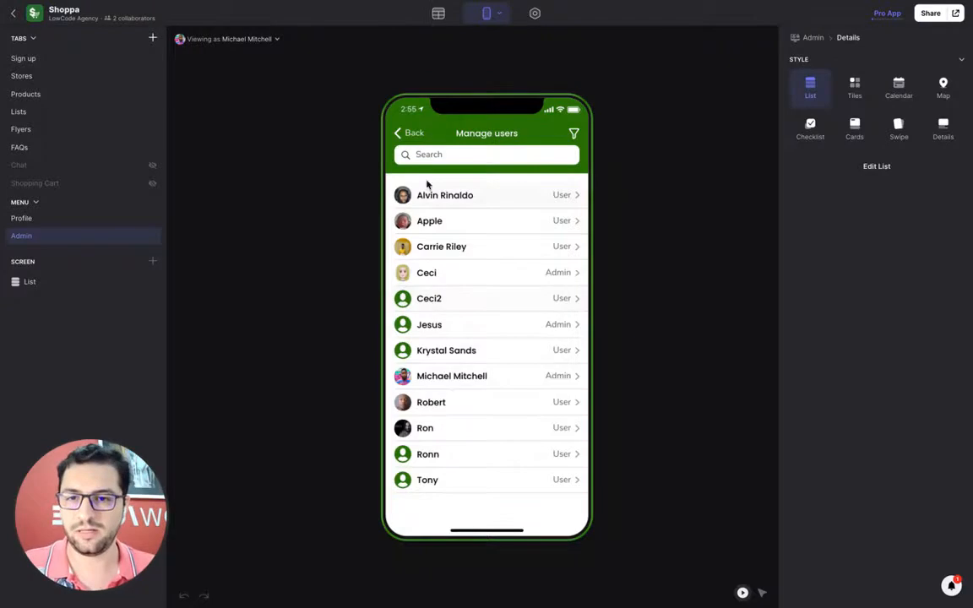
Open the Weekly Groceries list in Manage lists and scroll its details, added by Tony
click(854, 88)
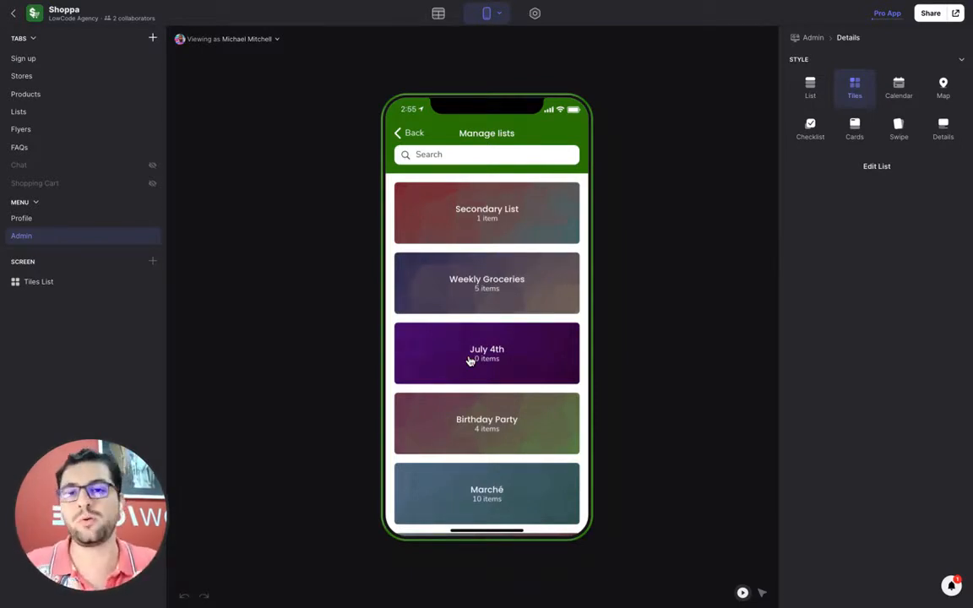
mouse_move(471, 295)
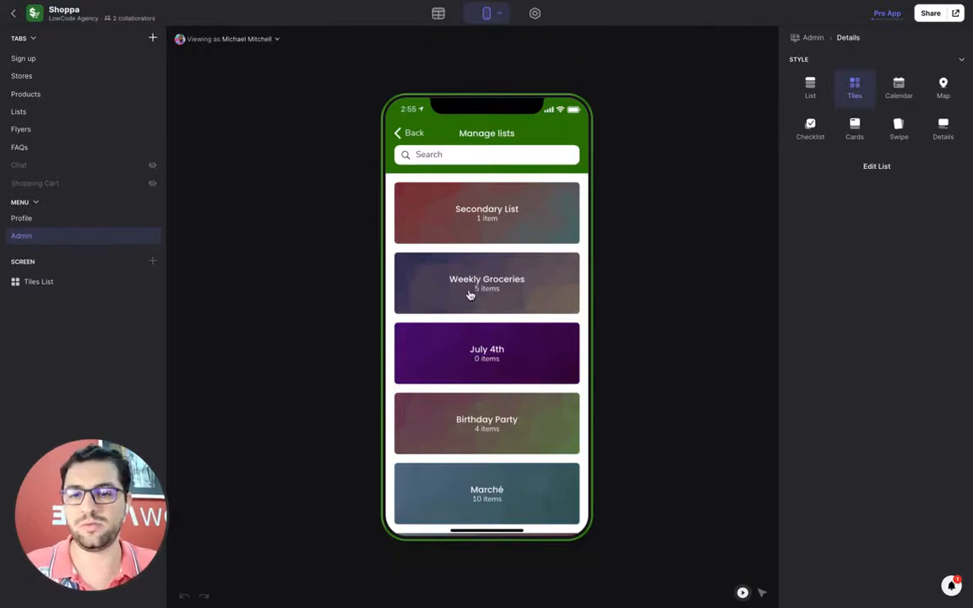
click(486, 283)
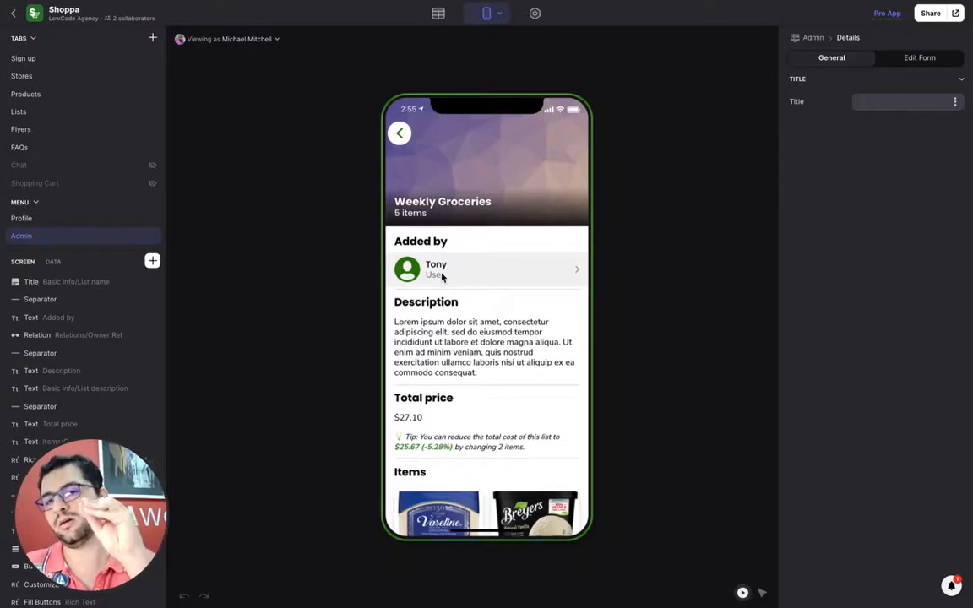
scroll(down, 3)
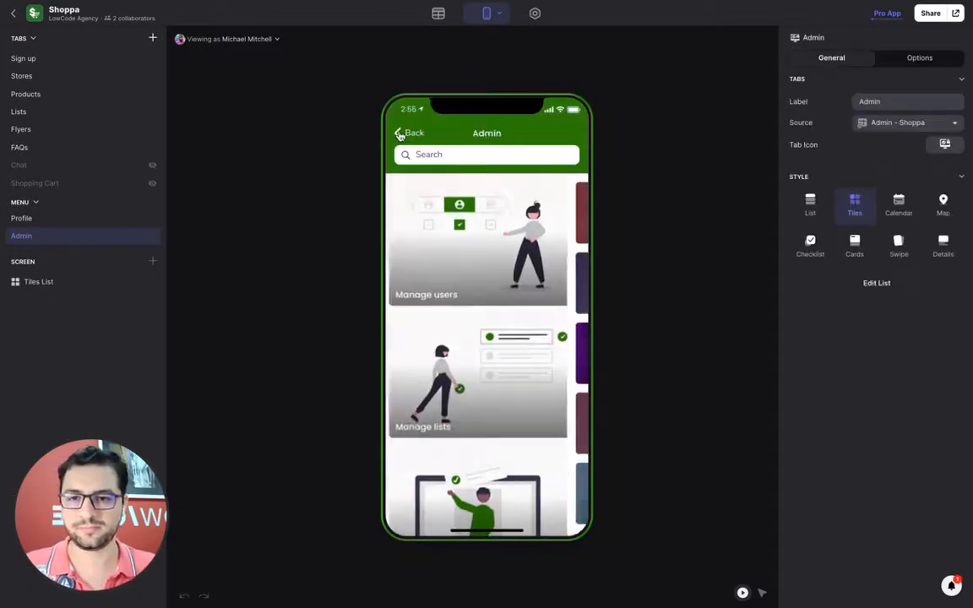
Check the empty unapproved and approved flyers in Manage flyers, then leave the admin portal
scroll(down, 3)
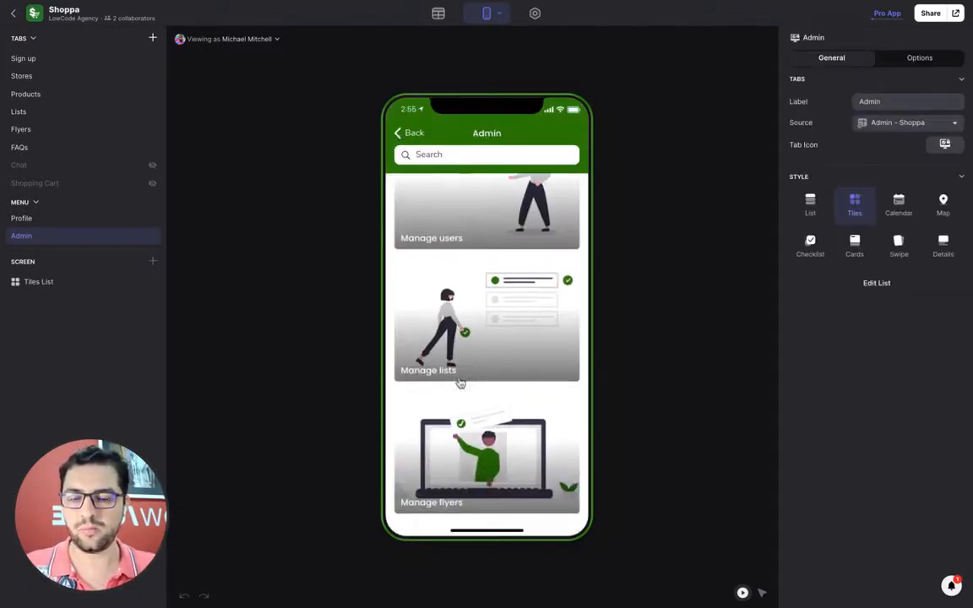
click(487, 460)
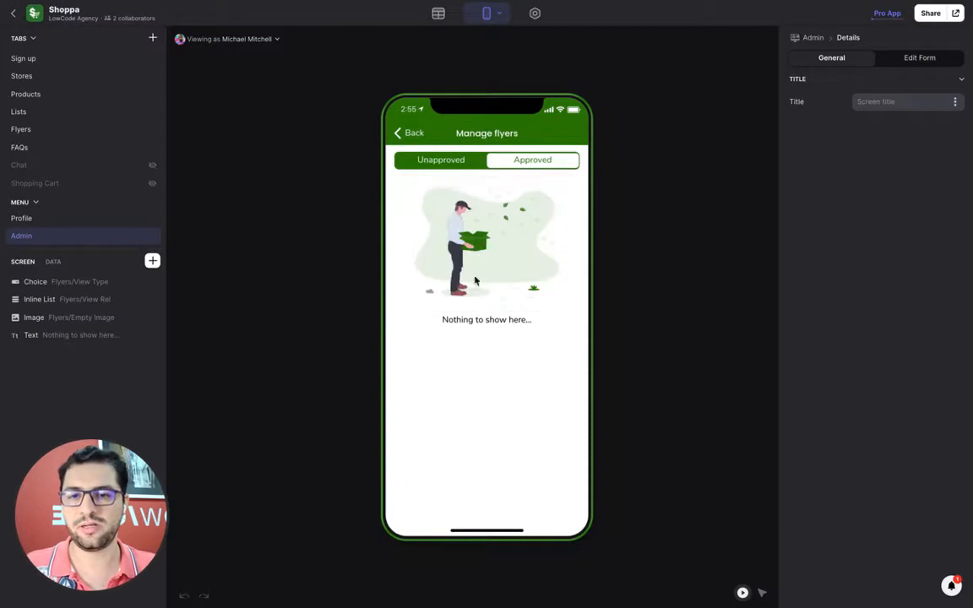
click(532, 160)
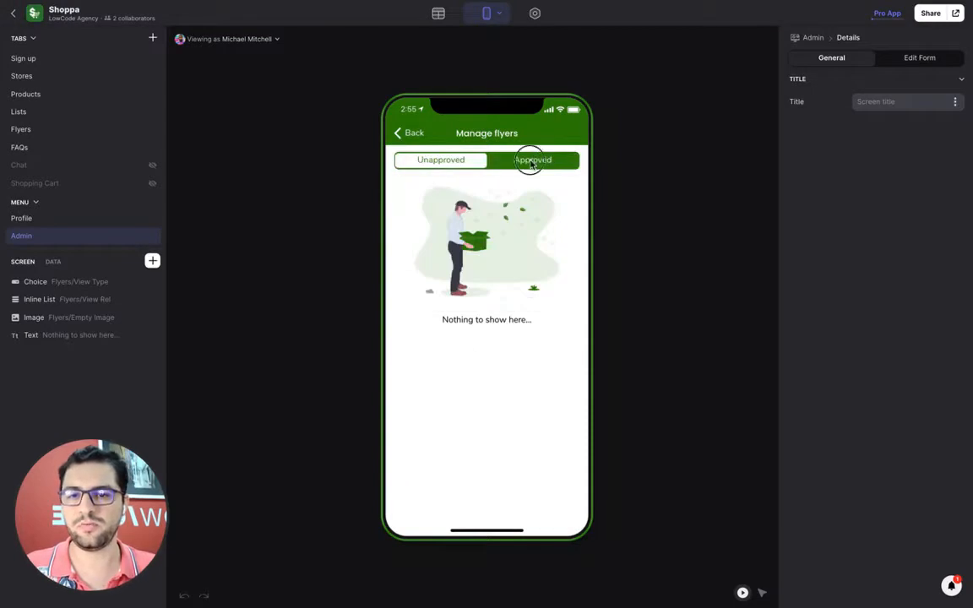
click(440, 160)
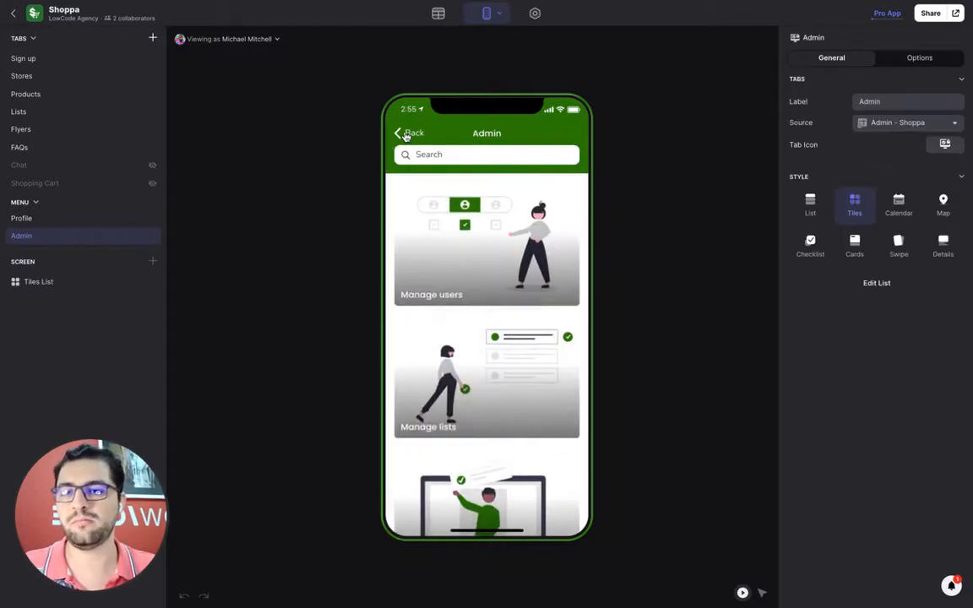
click(20, 130)
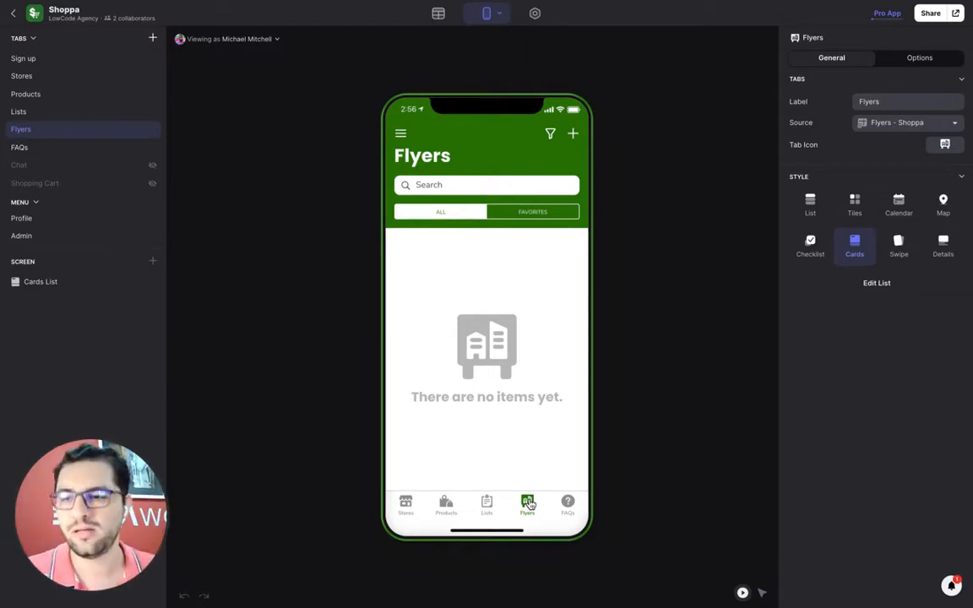
Visit the Stores tab, then return to the Products catalogue
click(405, 505)
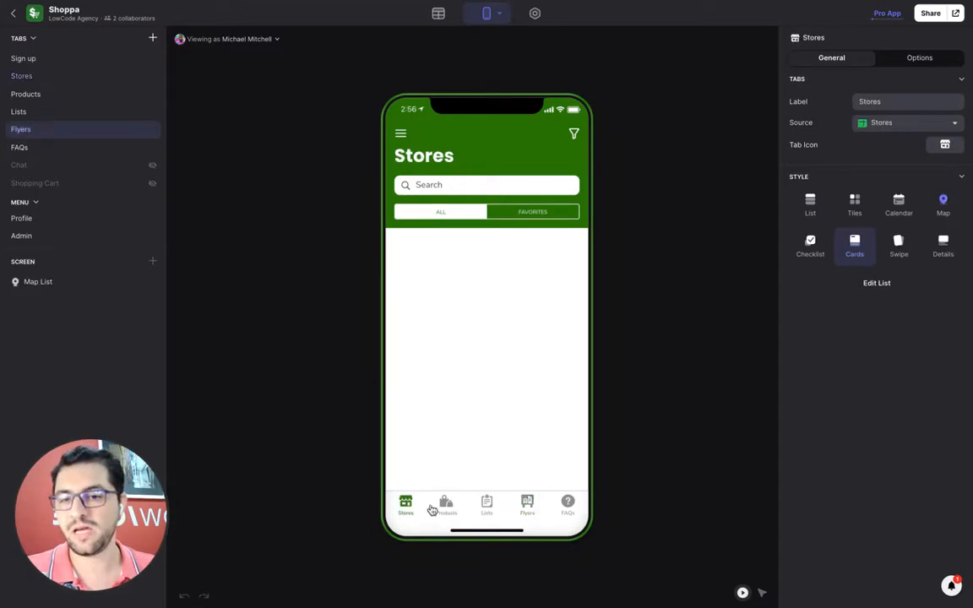
click(445, 507)
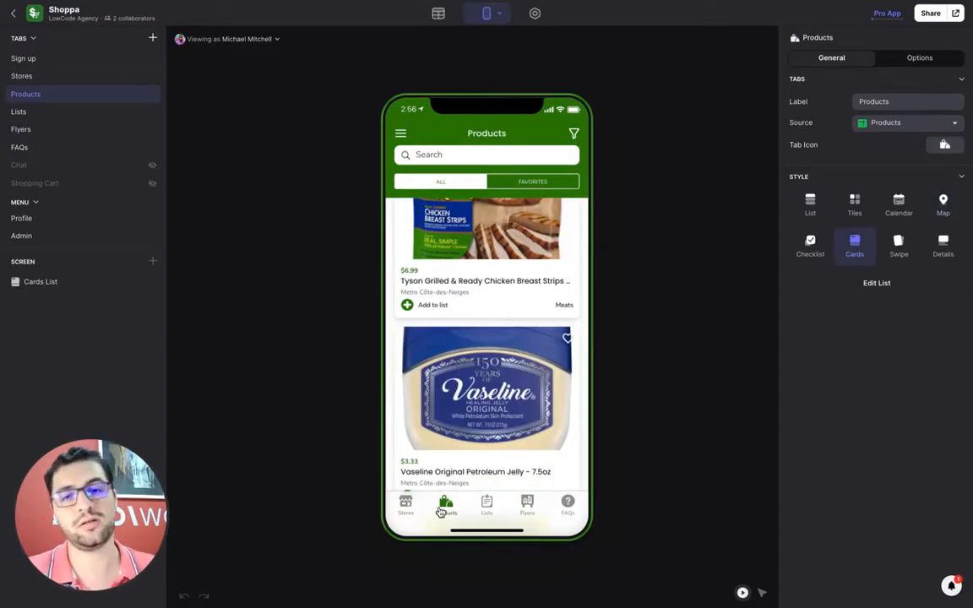